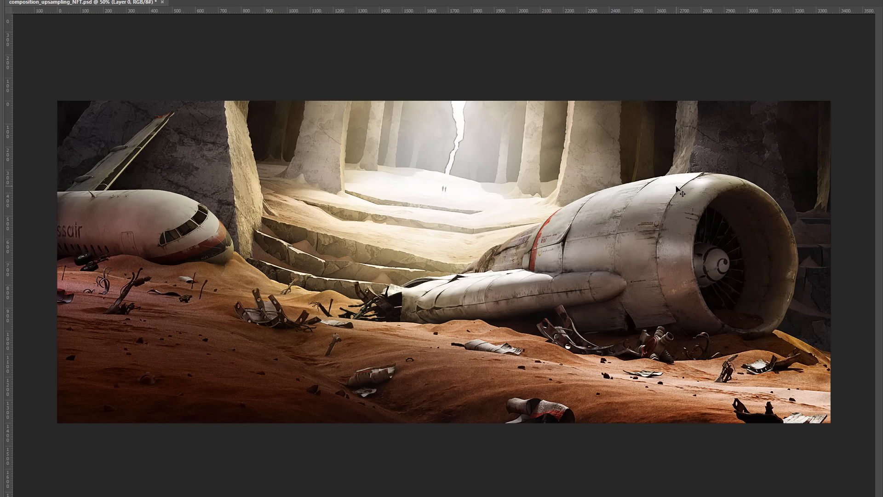
mouse_move(656, 213)
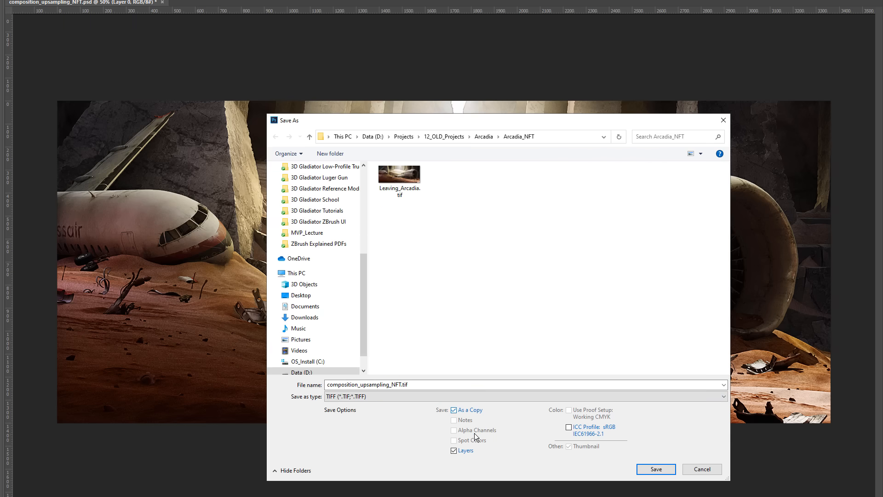
Step: Save a flattened TIFF copy without layers and scale the image to 50% (1683 × 701 px)
click(454, 450)
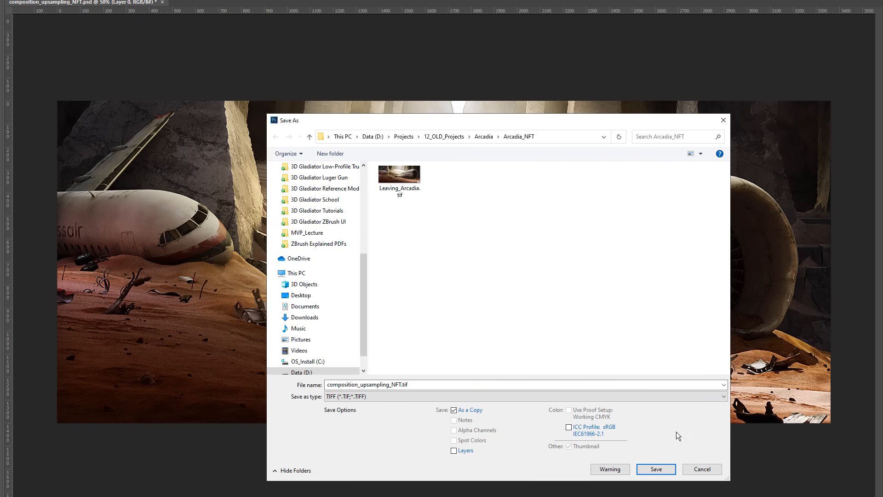
click(655, 469)
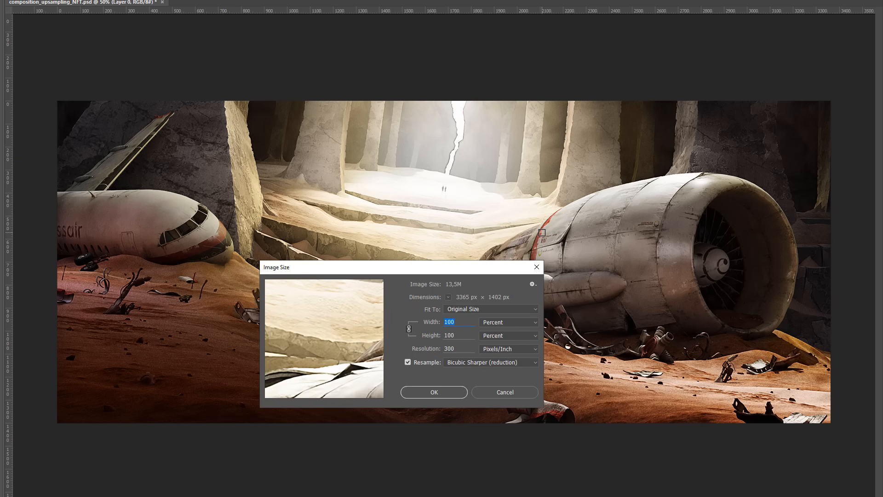
text(50)
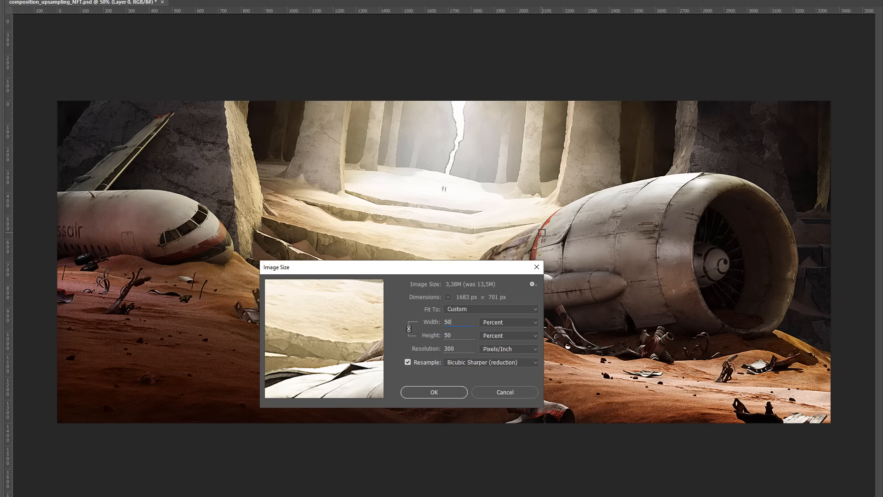
click(434, 392)
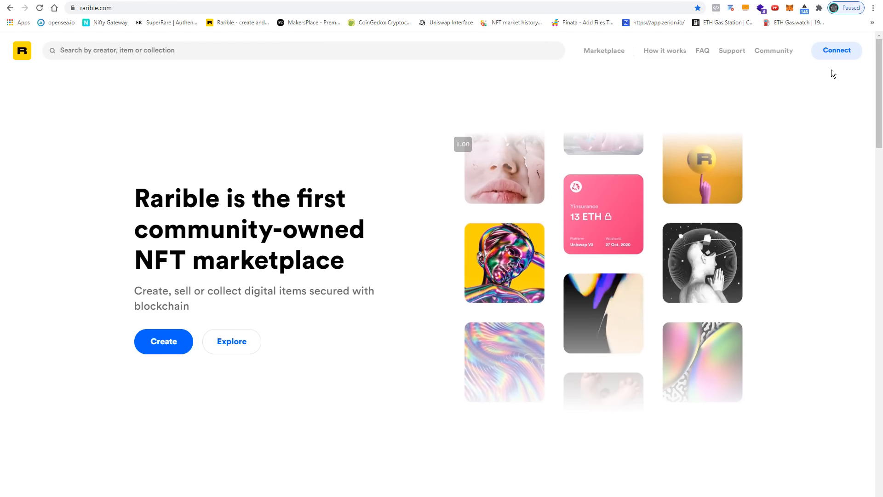
Step: Connect the MetaMask wallet to Rarible, approving the connection in the MetaMask popup
click(836, 50)
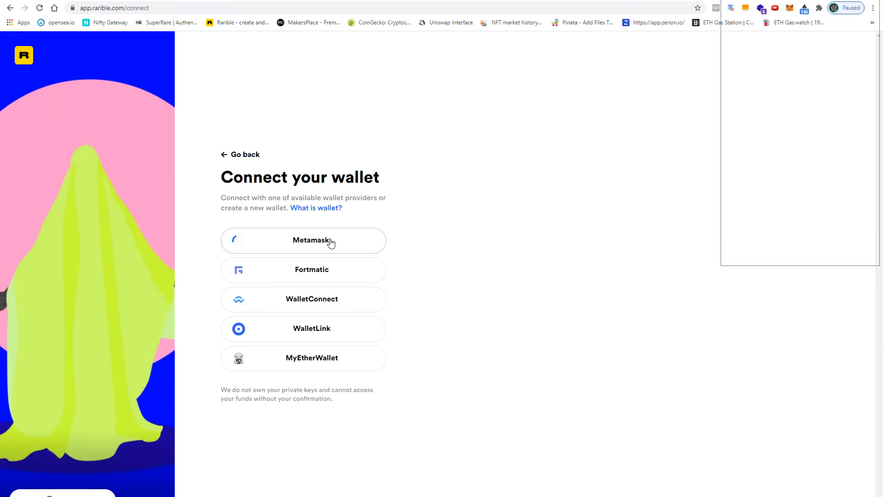
click(304, 241)
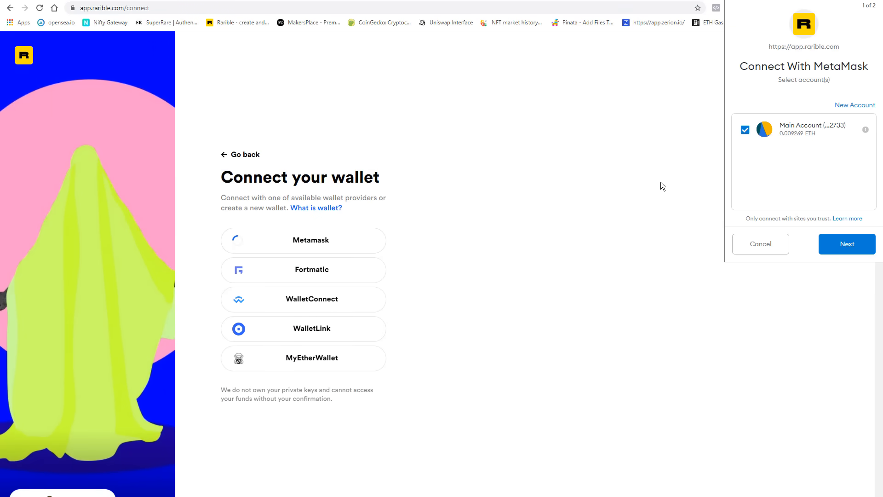
click(845, 244)
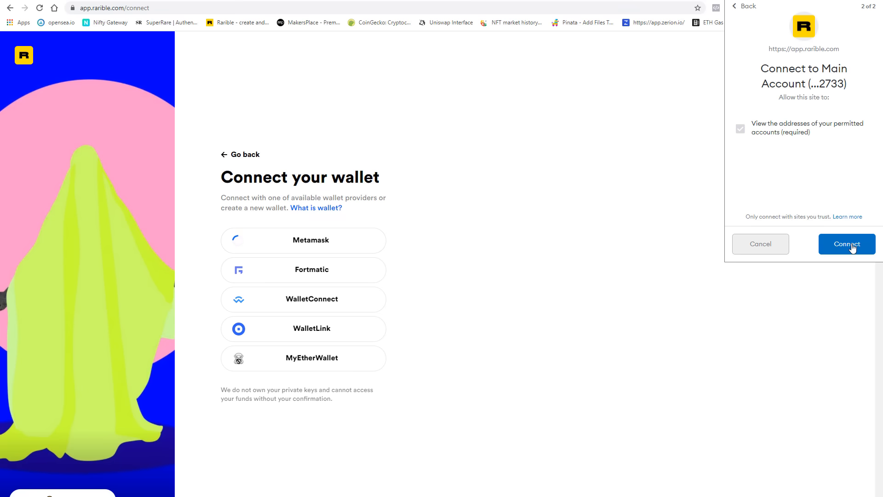
click(845, 243)
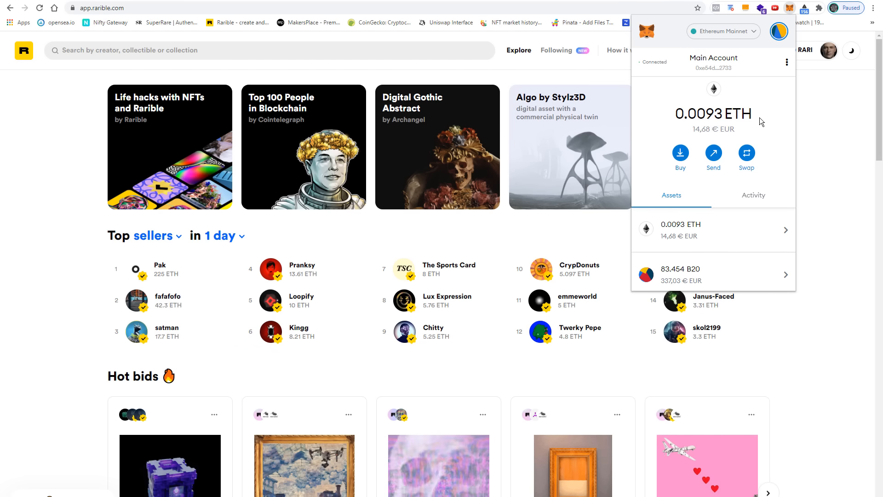
mouse_move(655, 153)
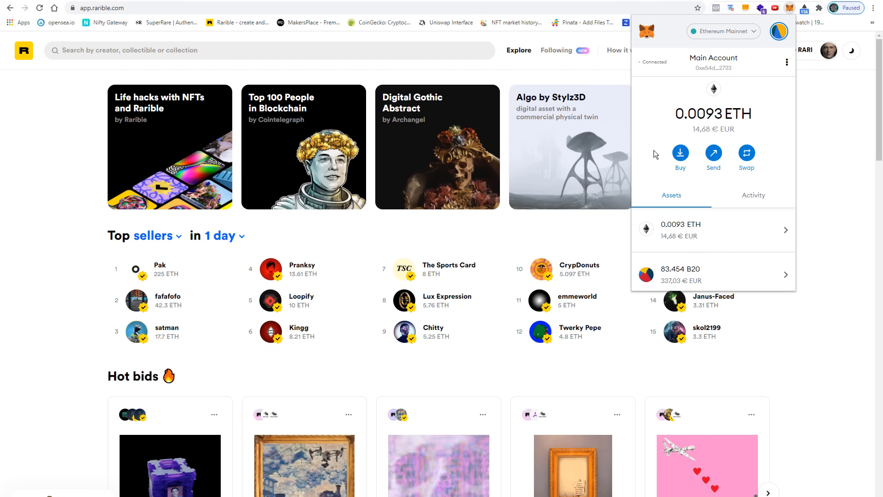
Step: Review MetaMask's Deposit Ether options for the 0.0093 ETH wallet, then close the popup
click(680, 153)
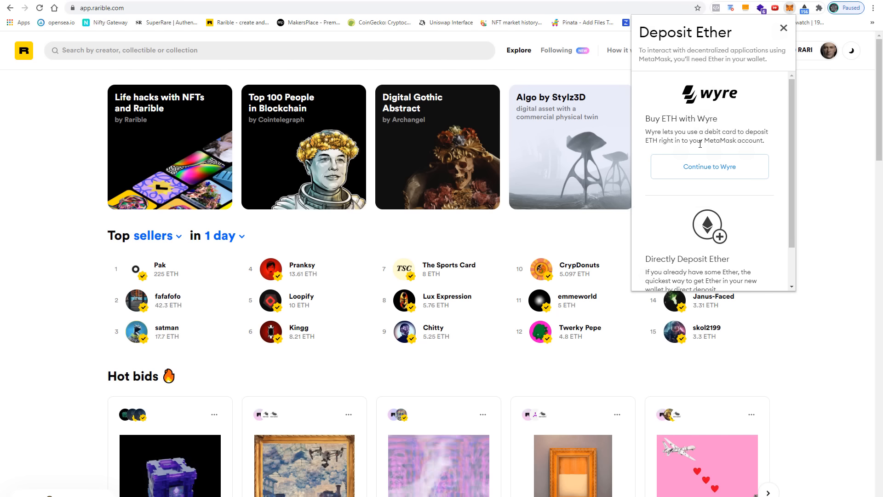
scroll(down, 3)
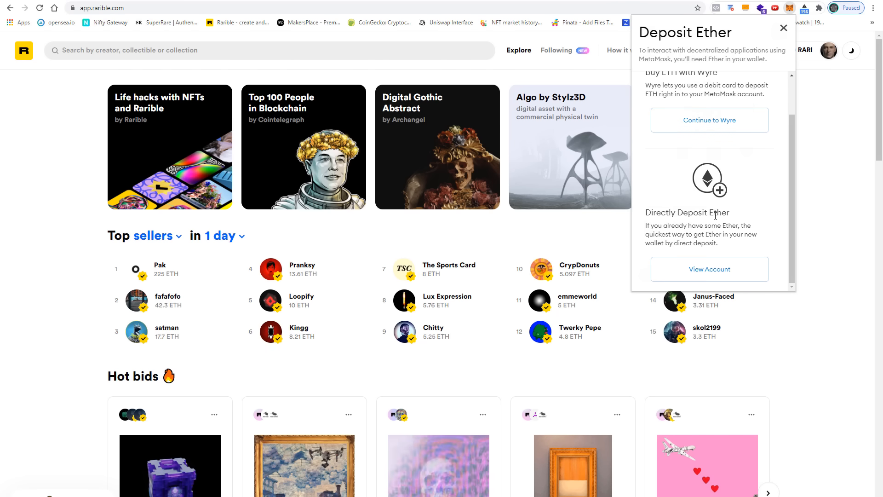
mouse_move(742, 217)
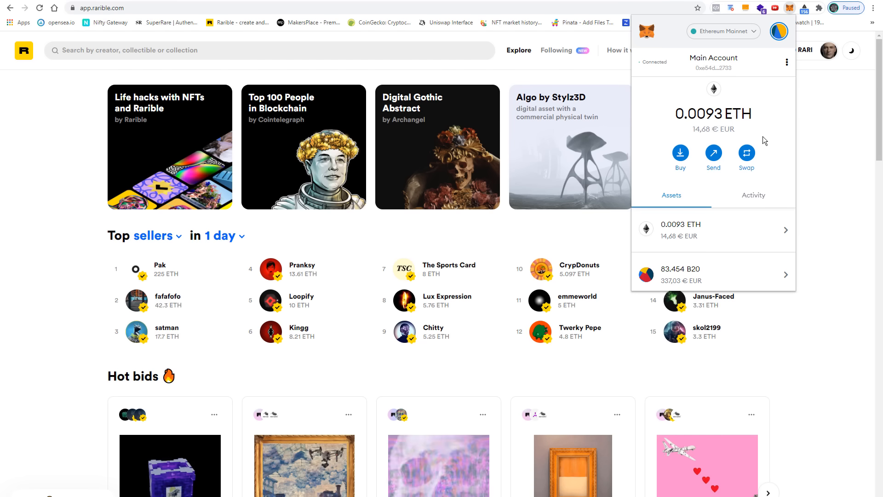
mouse_move(772, 132)
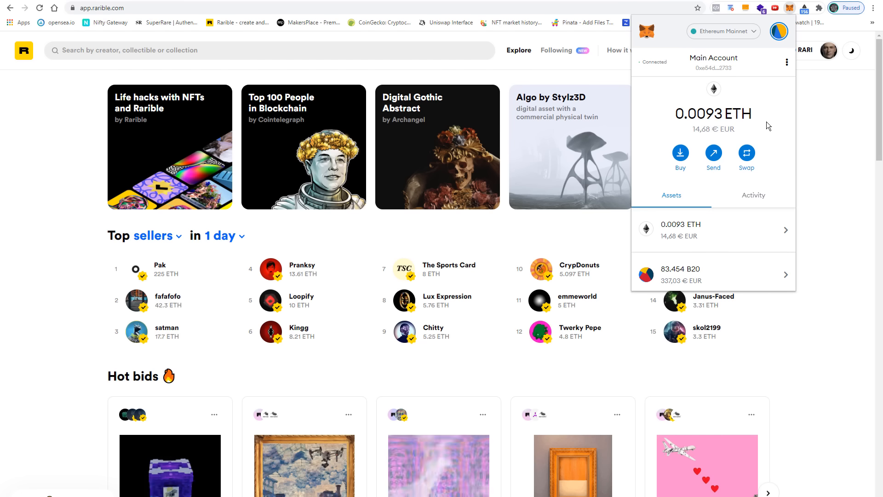
click(824, 133)
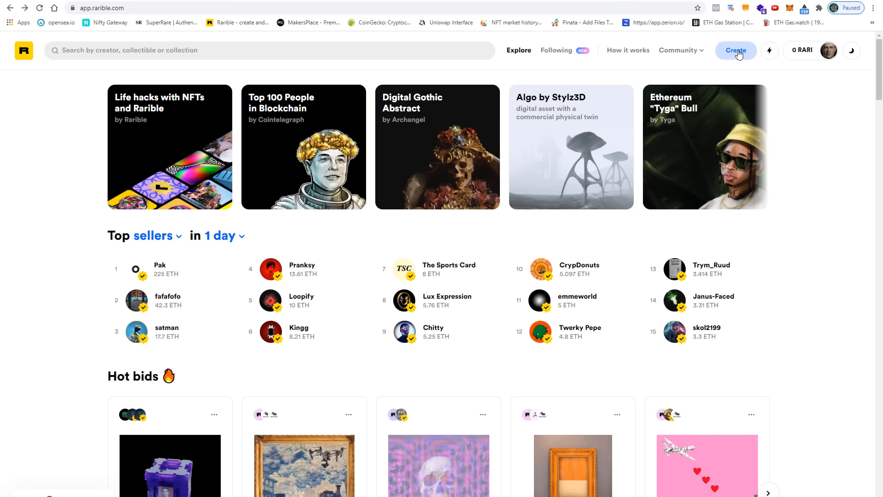
Step: Open Rarible's Create page and pick Single for a one-of-a-kind collectible
click(735, 50)
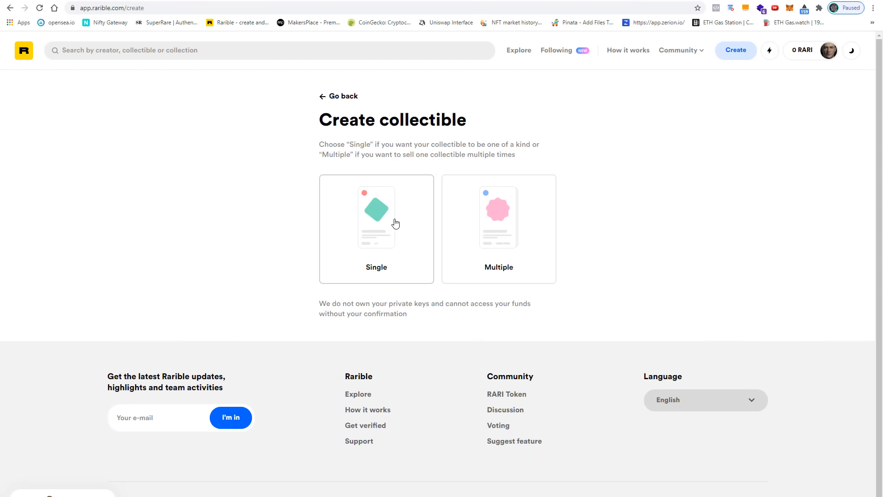
mouse_move(569, 201)
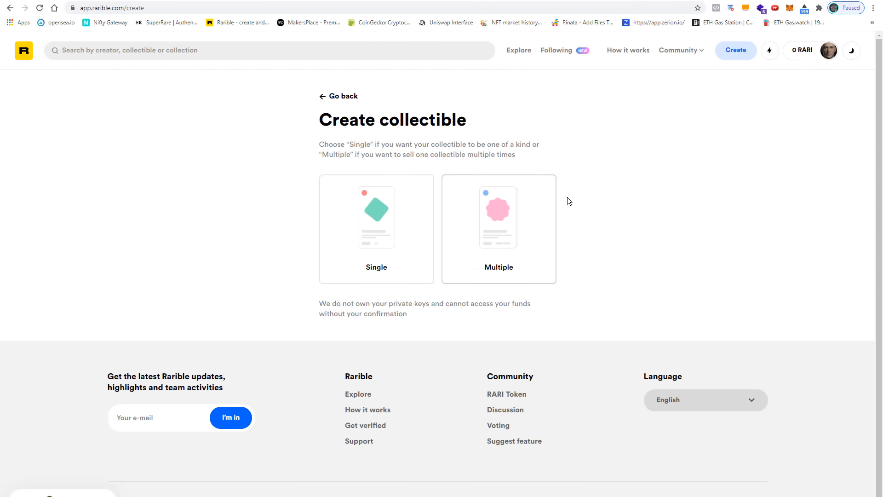
mouse_move(574, 228)
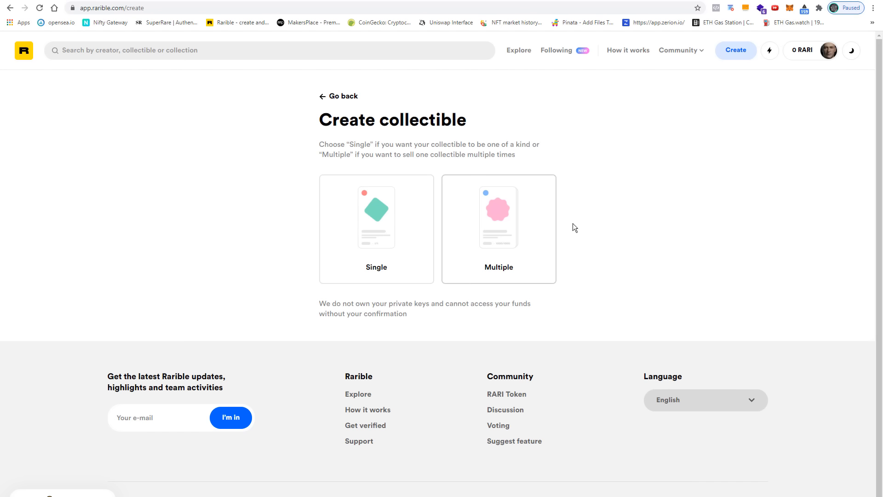
mouse_move(623, 186)
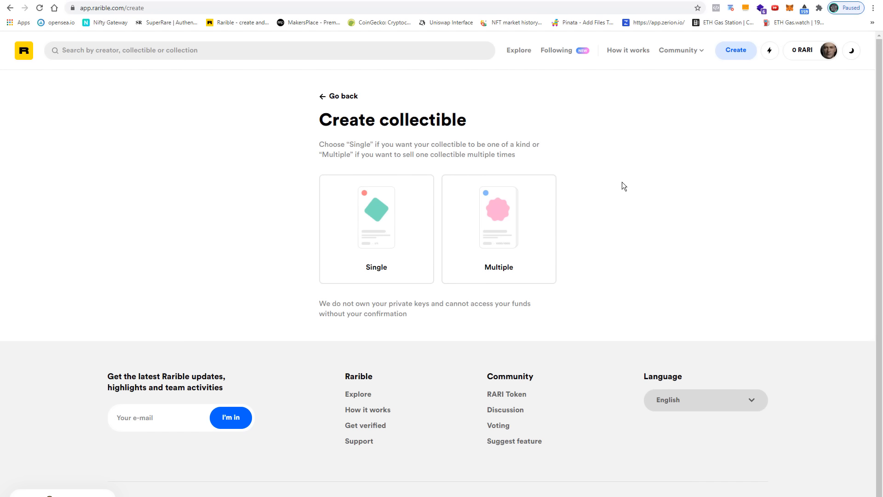
mouse_move(622, 197)
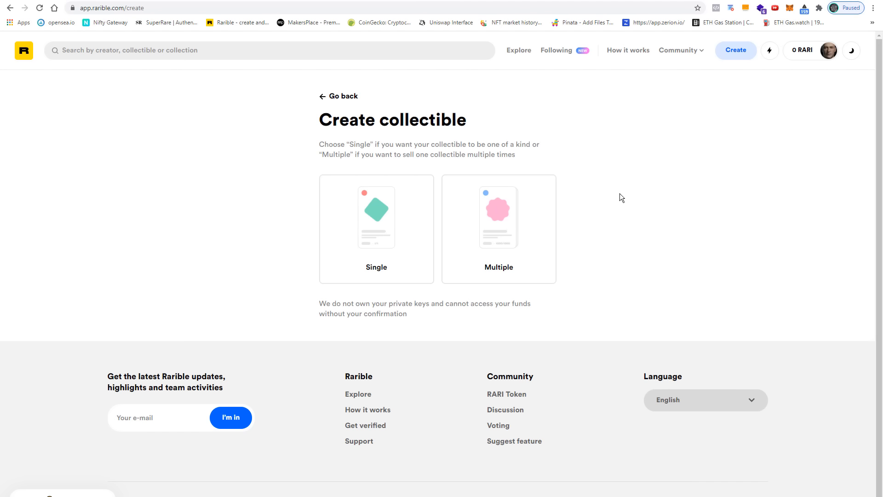
mouse_move(634, 191)
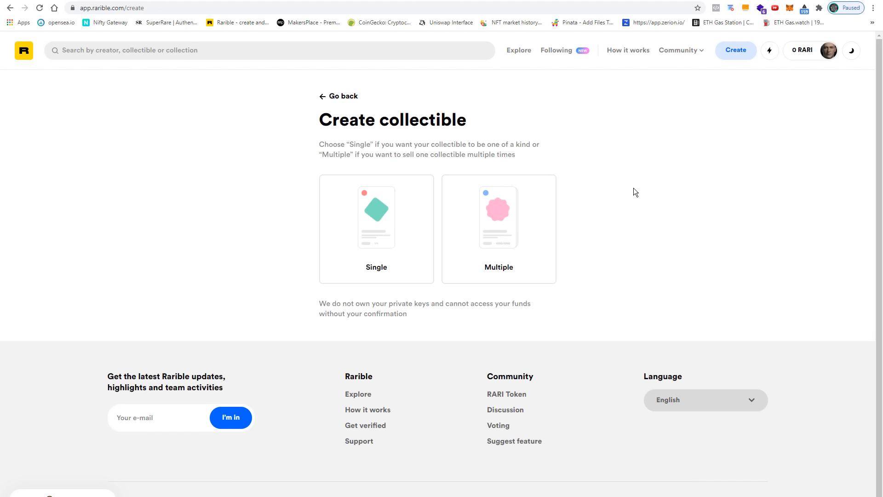
mouse_move(504, 125)
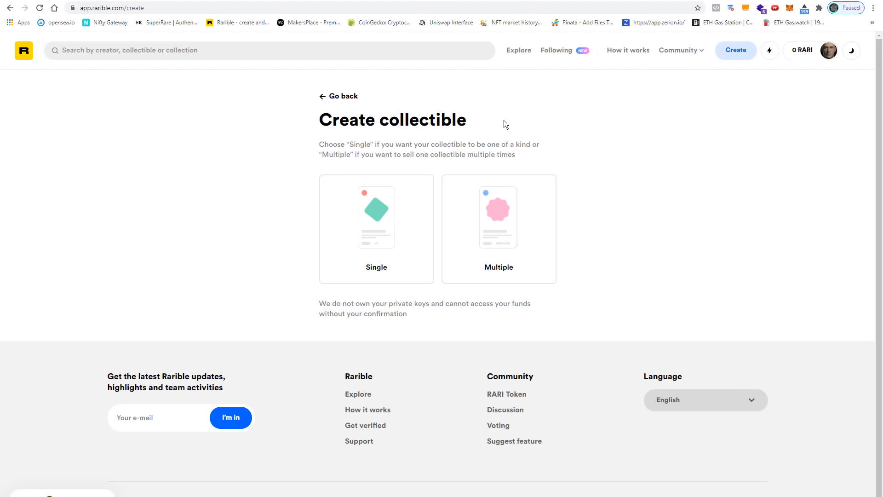
mouse_move(408, 267)
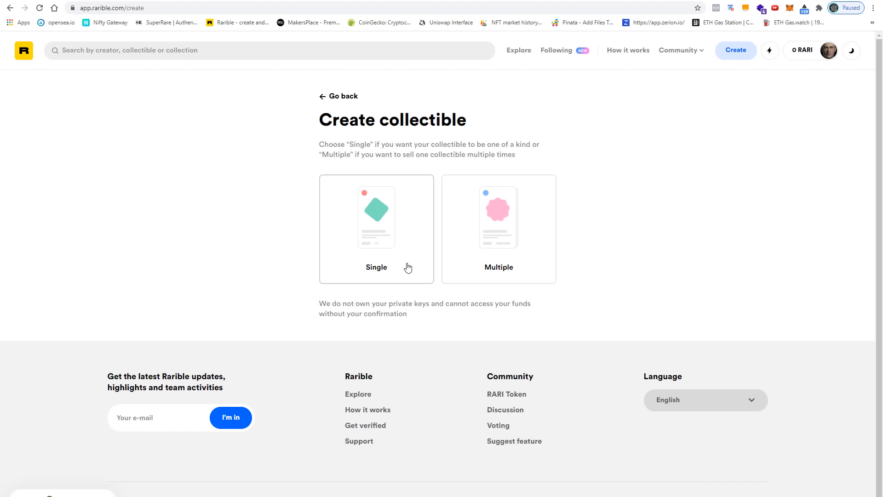
click(377, 229)
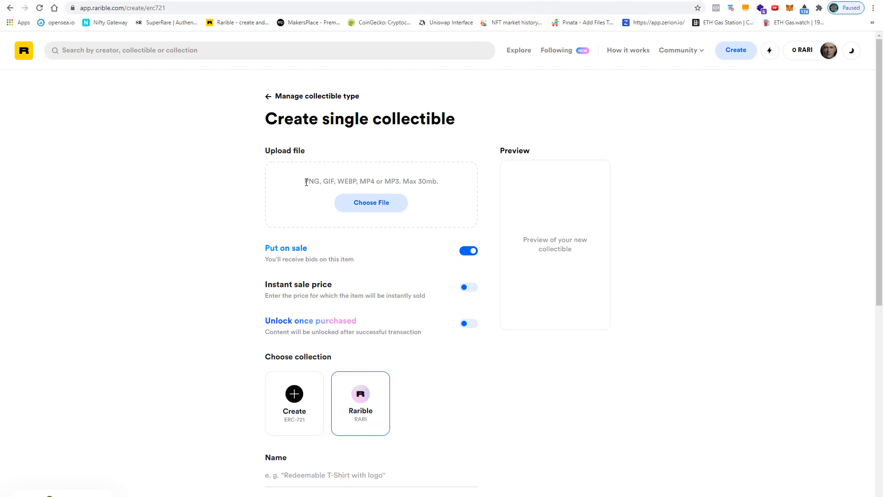
drag(304, 180, 353, 180)
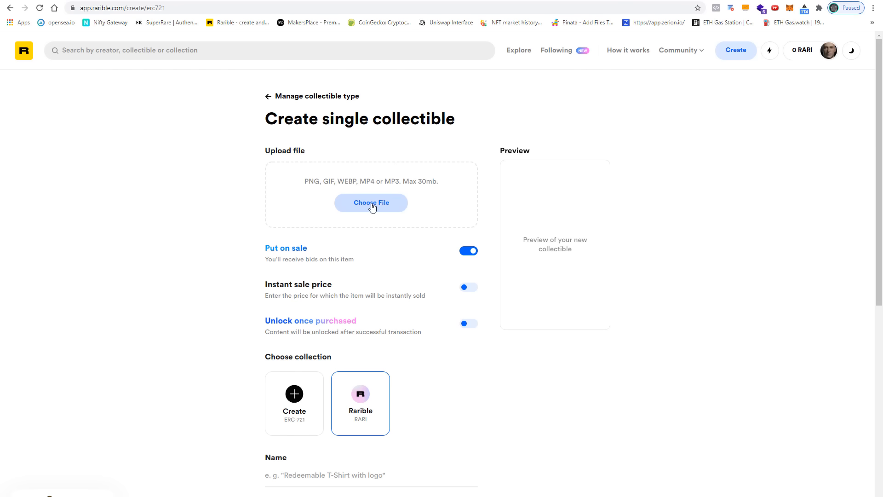
mouse_move(375, 281)
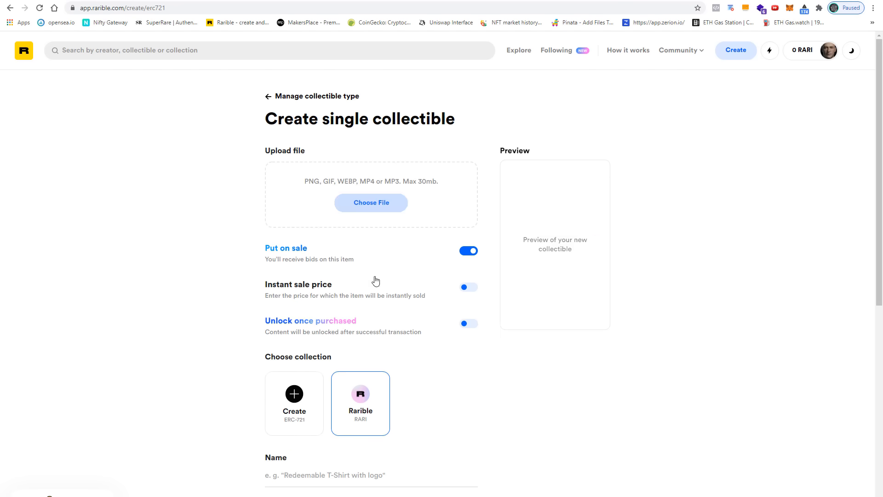
click(371, 203)
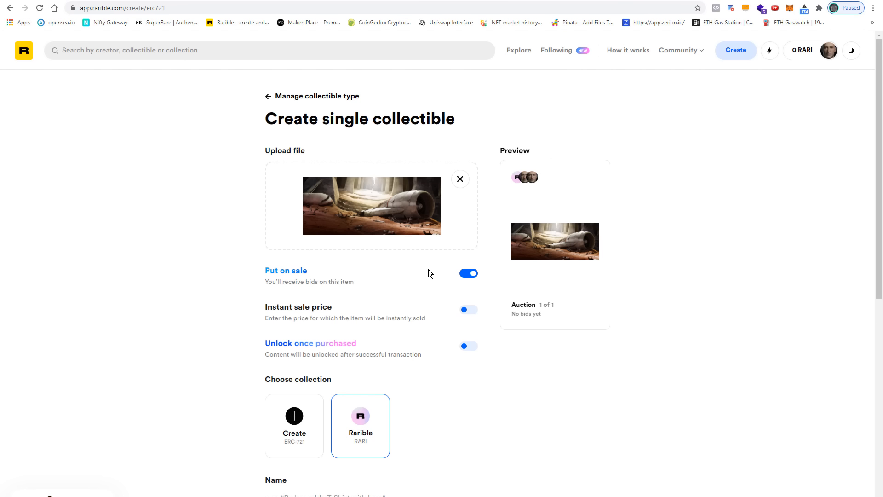
mouse_move(379, 269)
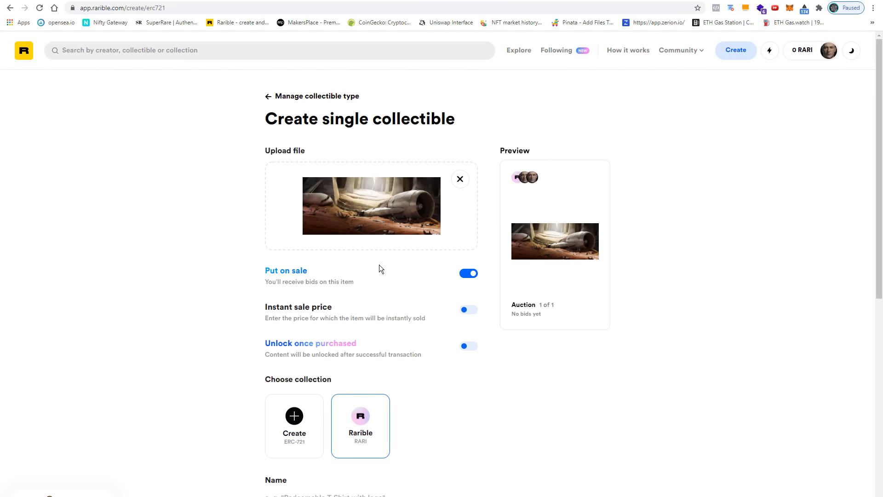
mouse_move(384, 272)
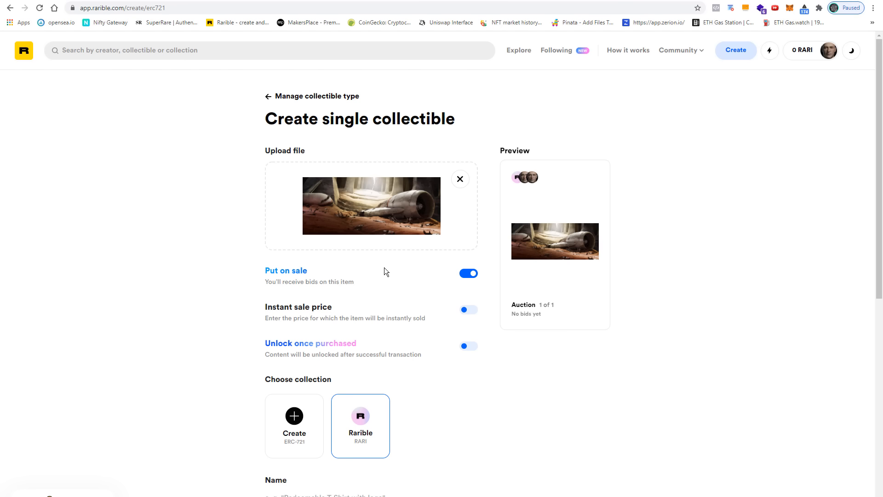
mouse_move(679, 174)
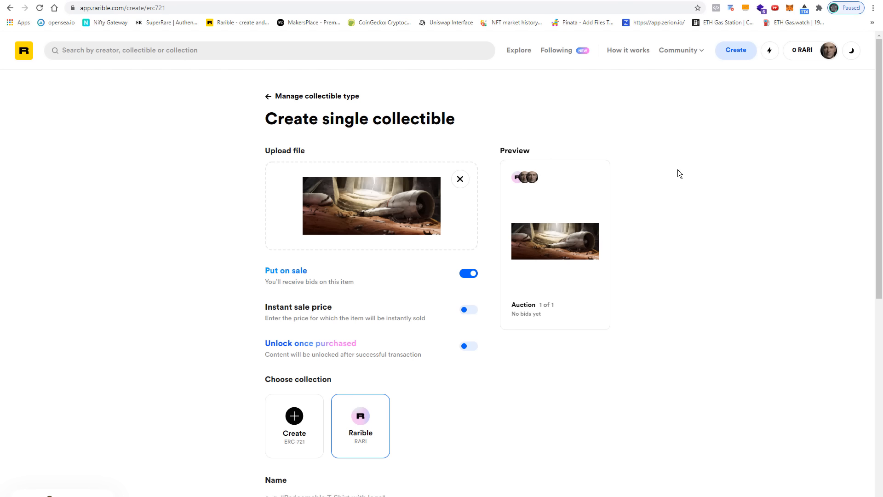
mouse_move(779, 186)
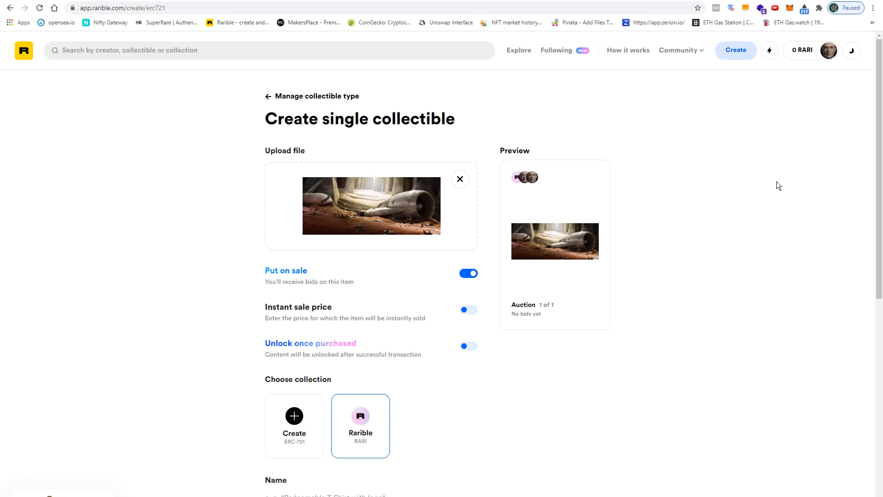
mouse_move(704, 265)
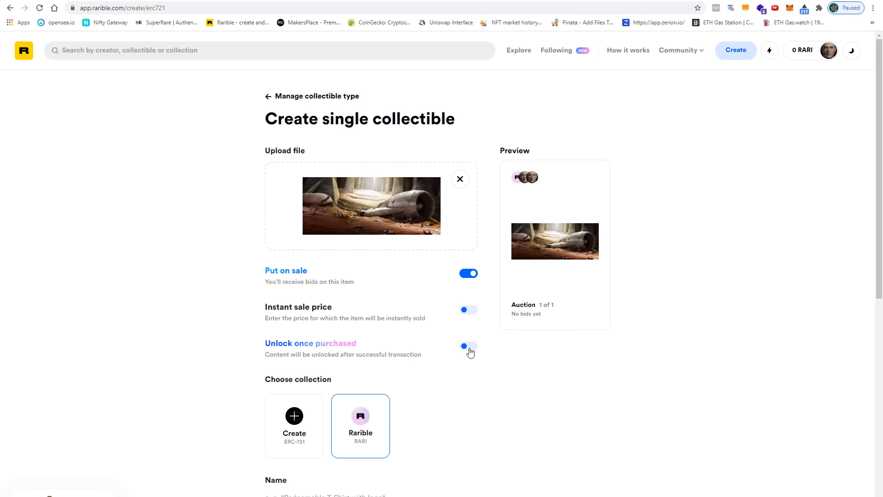
Step: Switch on 'Unlock once purchased' for the collectible, then move to the pinata.cloud tab
click(468, 346)
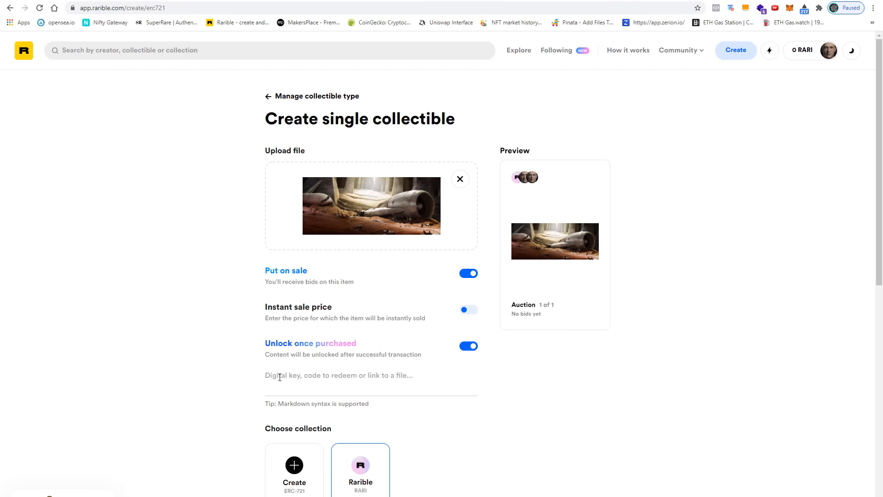
mouse_move(330, 394)
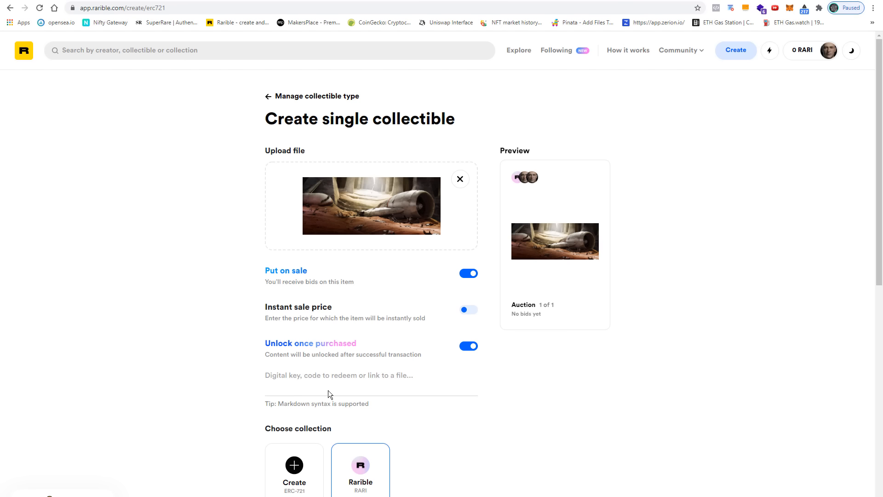
mouse_move(428, 391)
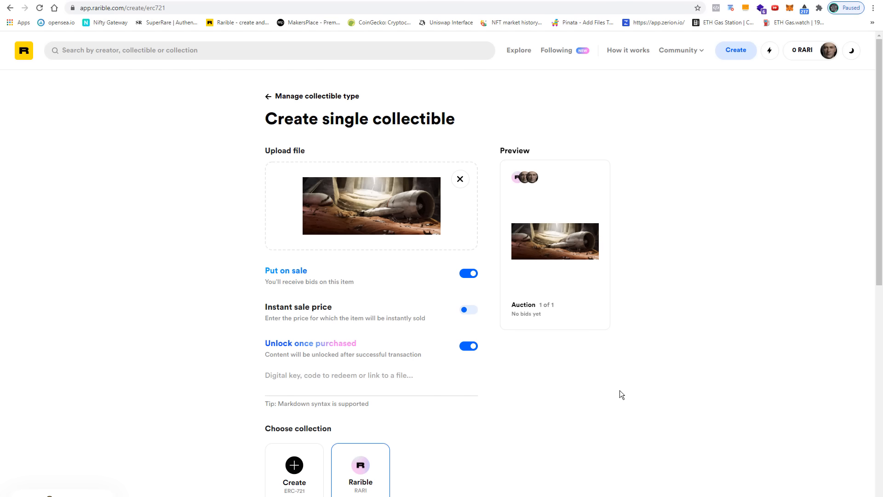
click(468, 345)
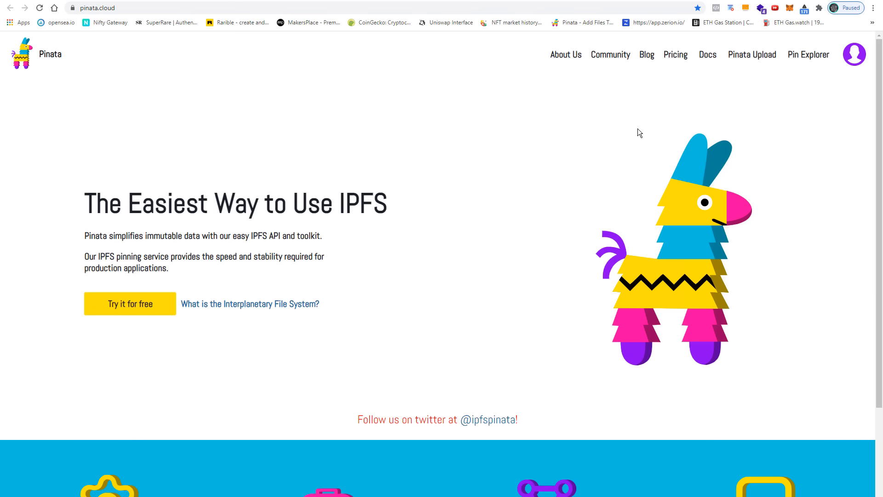
mouse_move(552, 126)
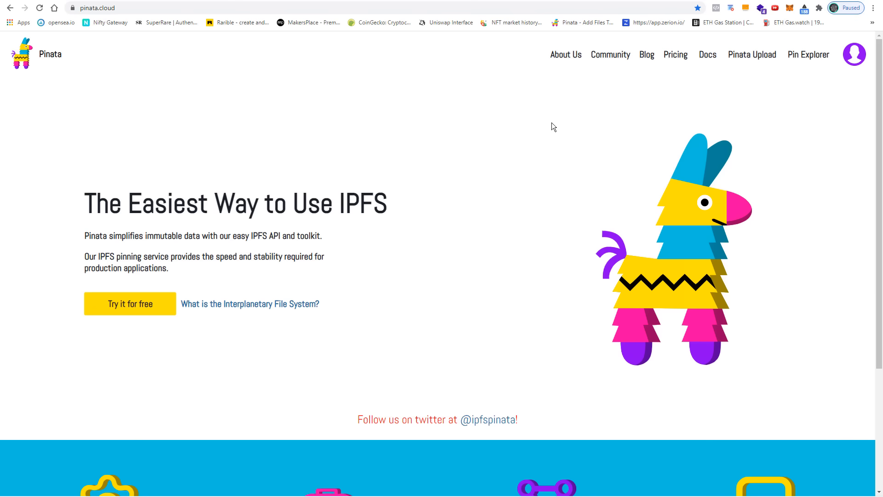
Step: Pin Leaving_Arcadia.tif to IPFS on Pinata and check the downloaded copy in its folder
click(751, 55)
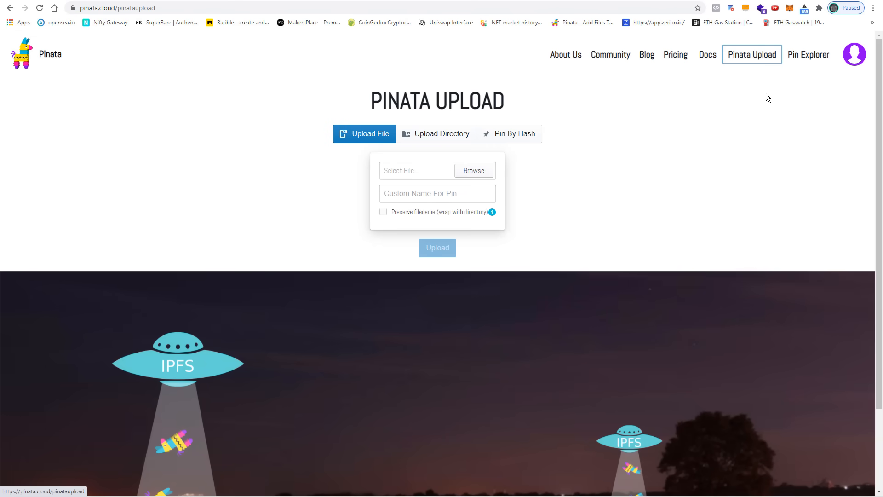
click(474, 170)
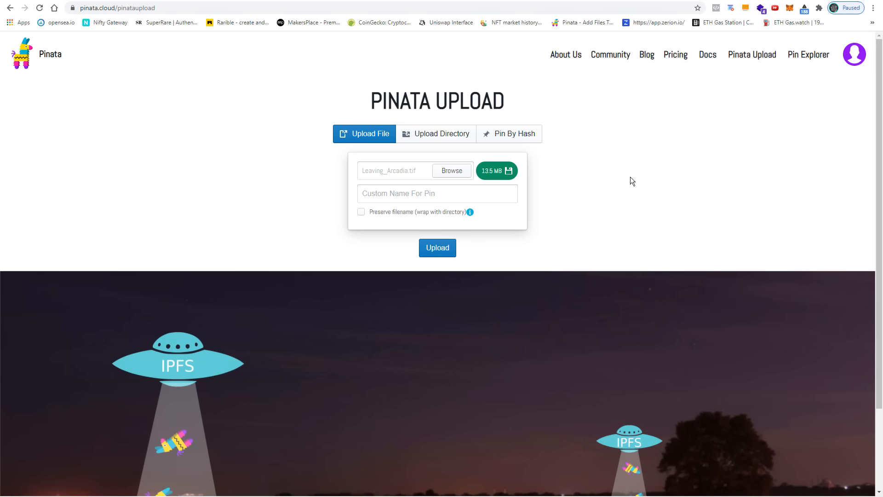
click(808, 55)
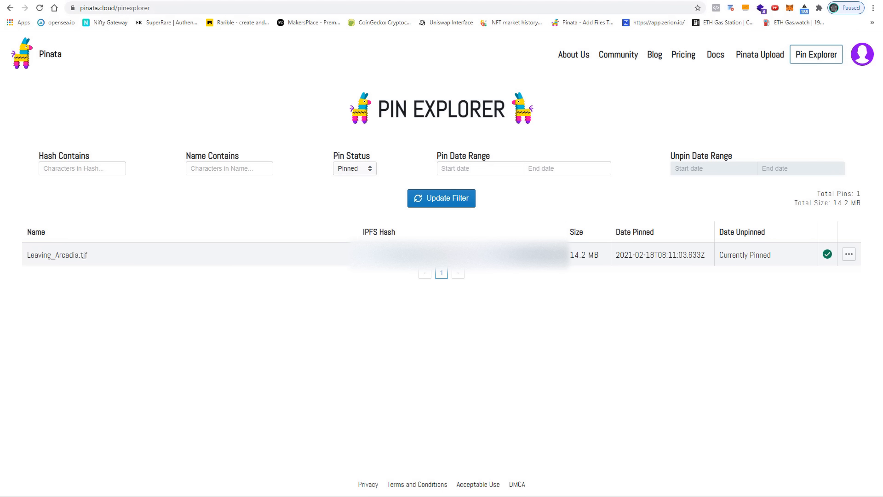
mouse_move(406, 236)
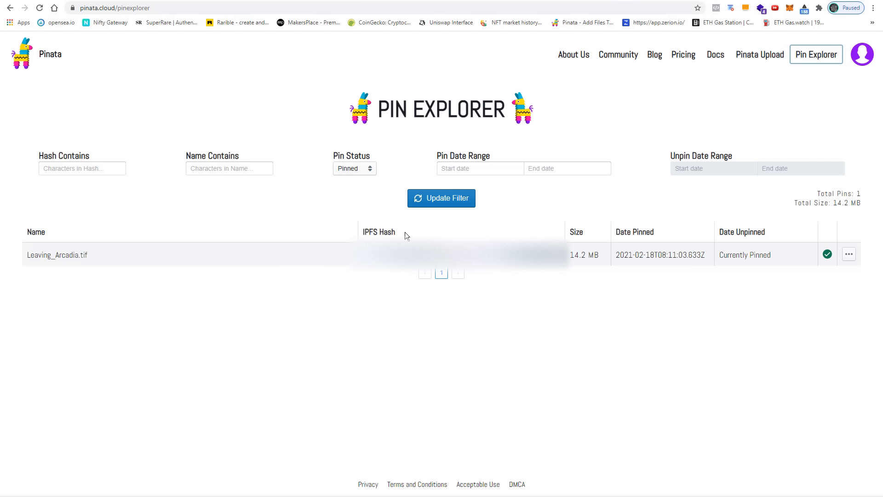
mouse_move(504, 269)
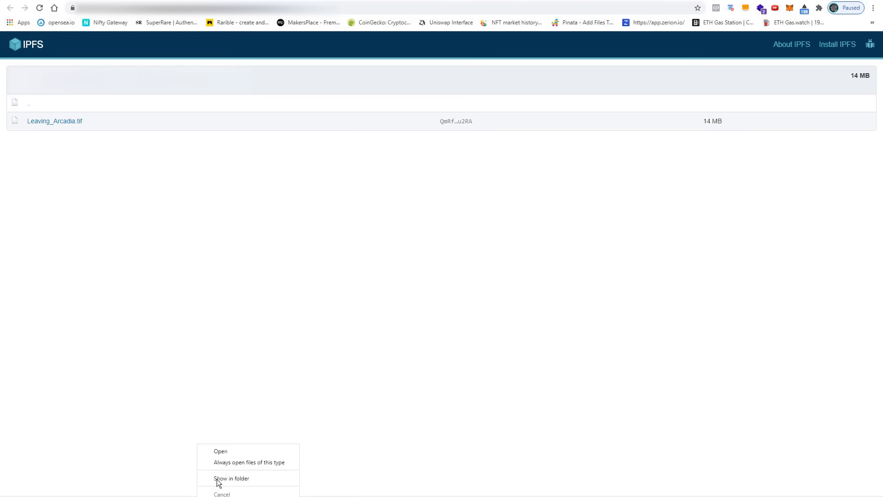
click(232, 478)
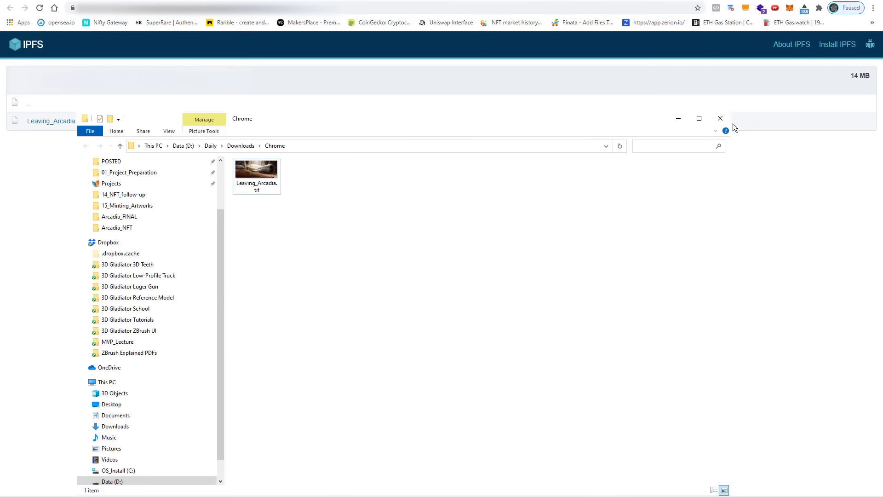
click(720, 118)
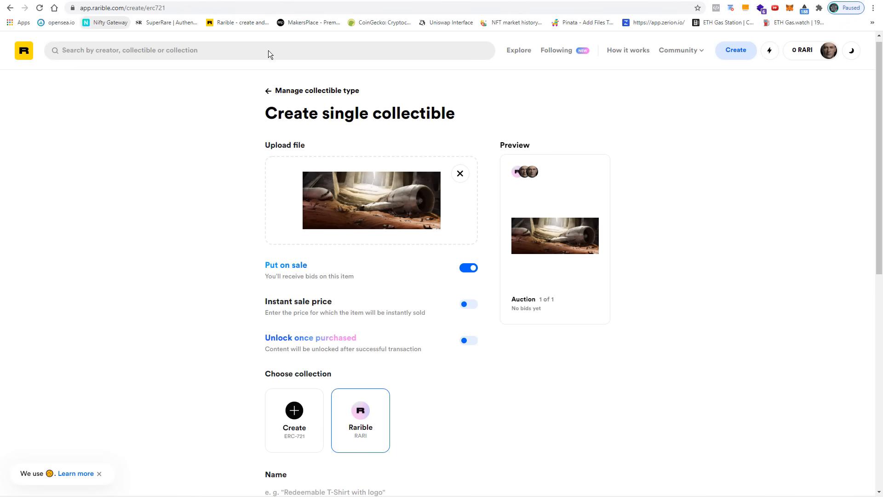
mouse_move(299, 341)
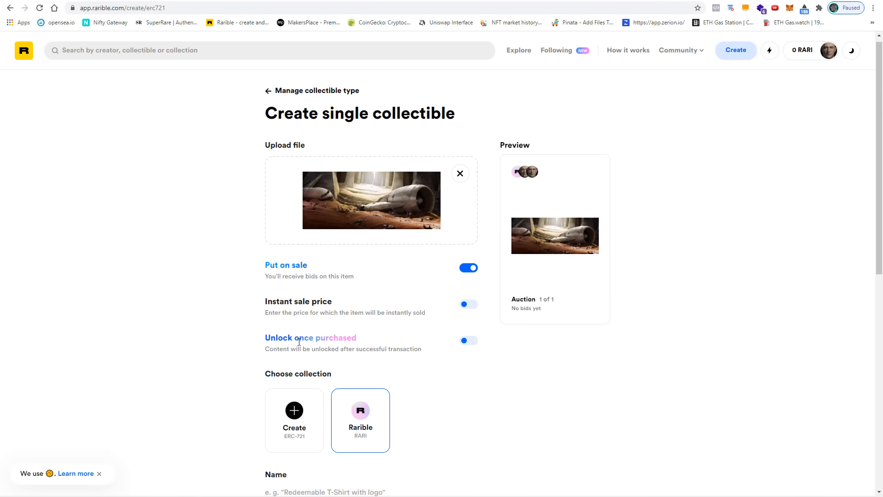
Step: Enable unlockable content, paste the link into its field, and turn on instant sale price
click(468, 341)
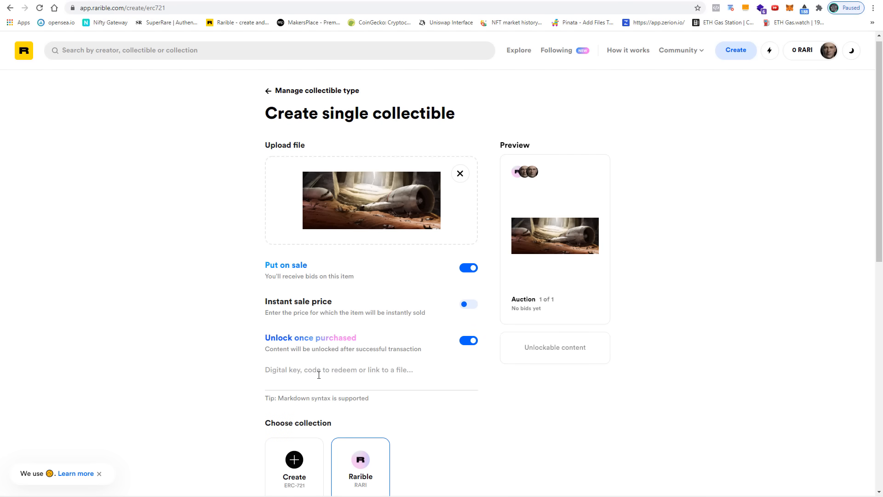
right_click(338, 369)
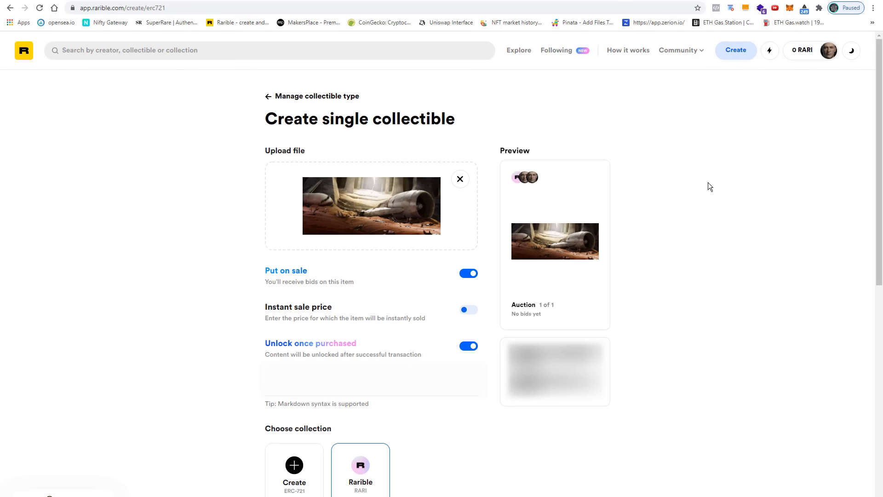
click(468, 309)
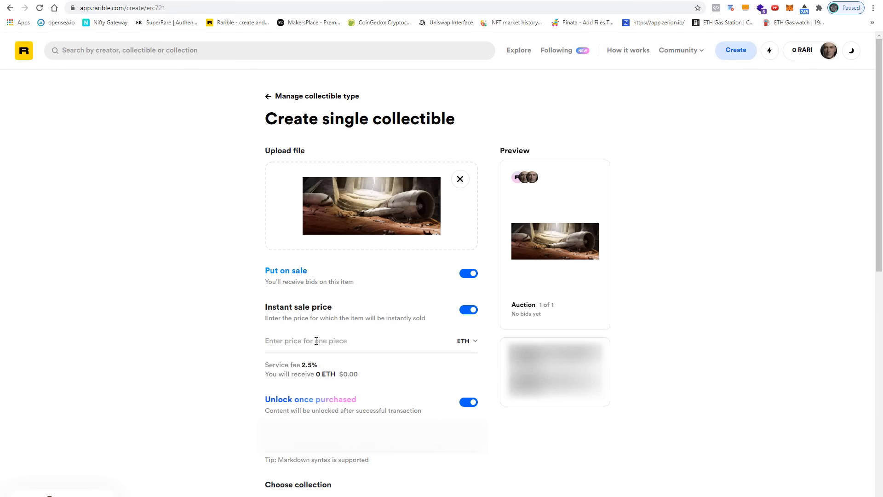
Step: Enter an instant sale price of 6 ETH, leaving 5.85 ETH after fees
text(6)
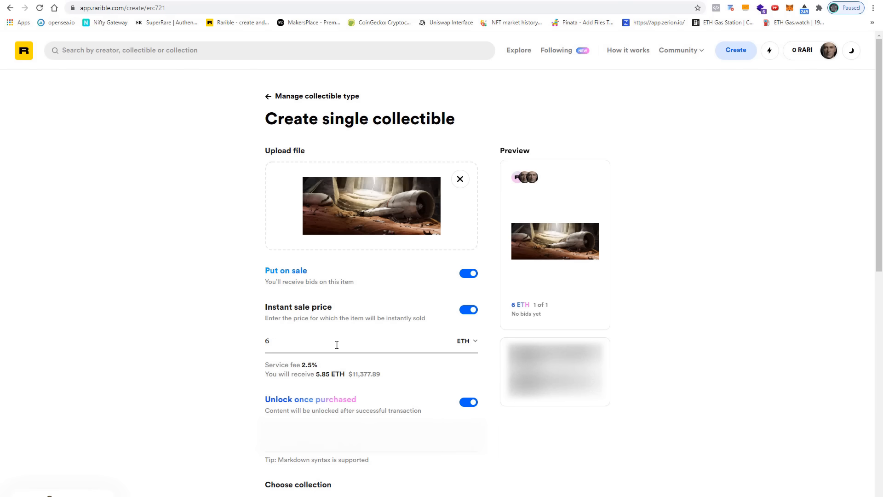
mouse_move(324, 369)
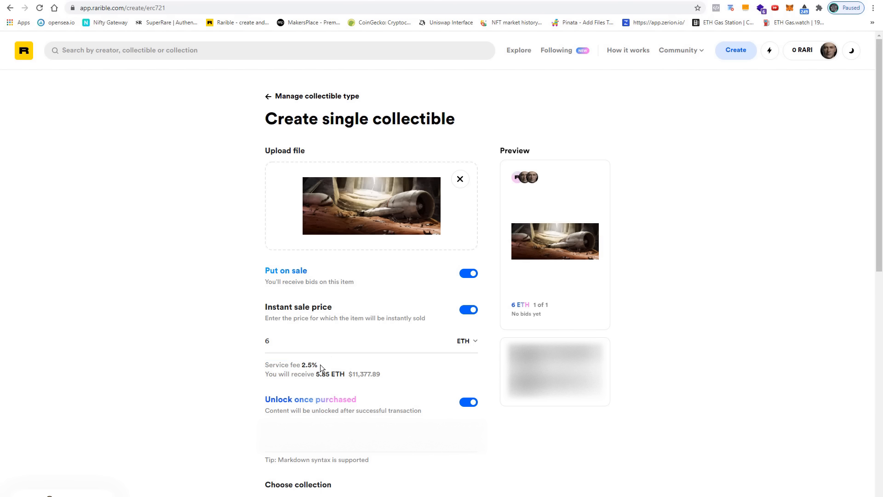
mouse_move(331, 381)
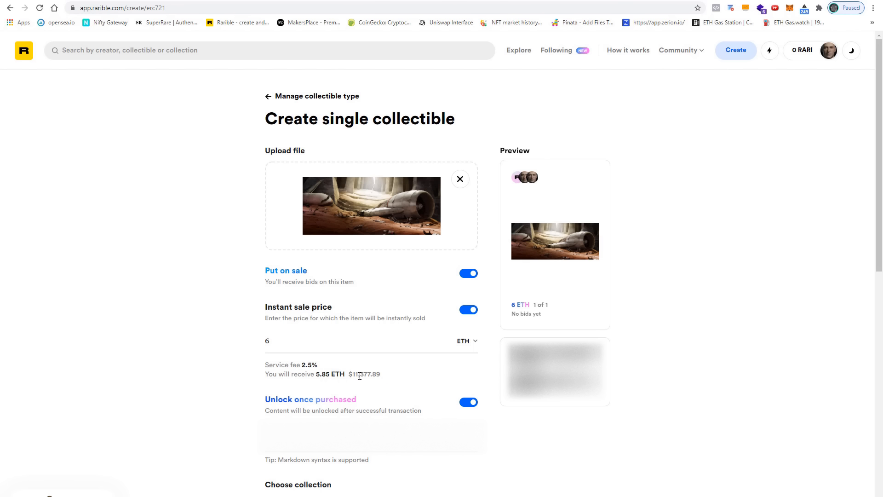
mouse_move(382, 379)
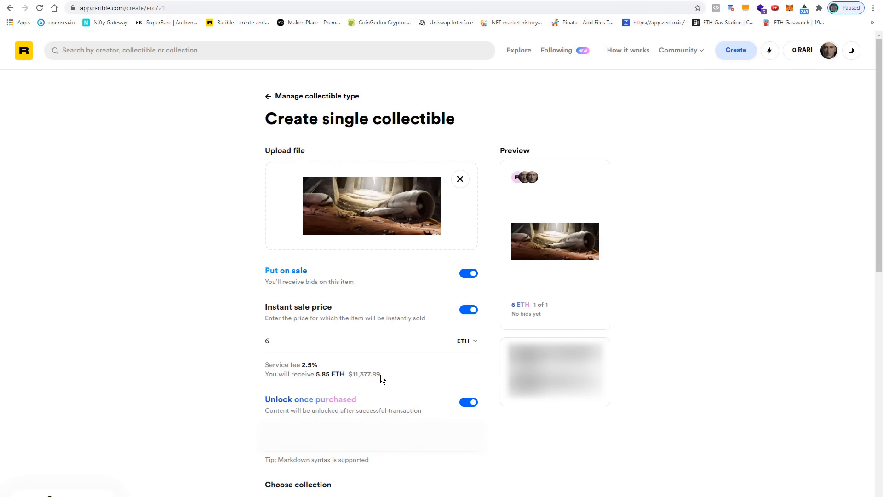
mouse_move(395, 383)
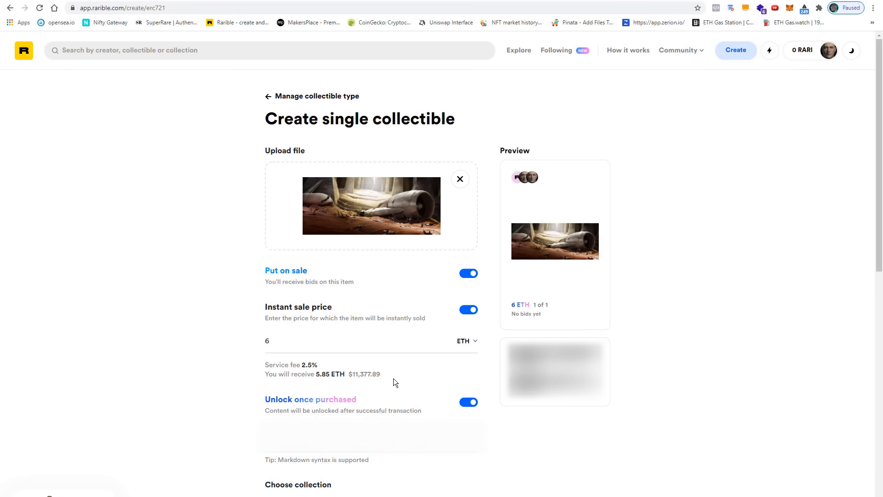
Step: Open the new-collection dialog and dismiss it, keeping the item in the default Rarible collection
scroll(down, 3)
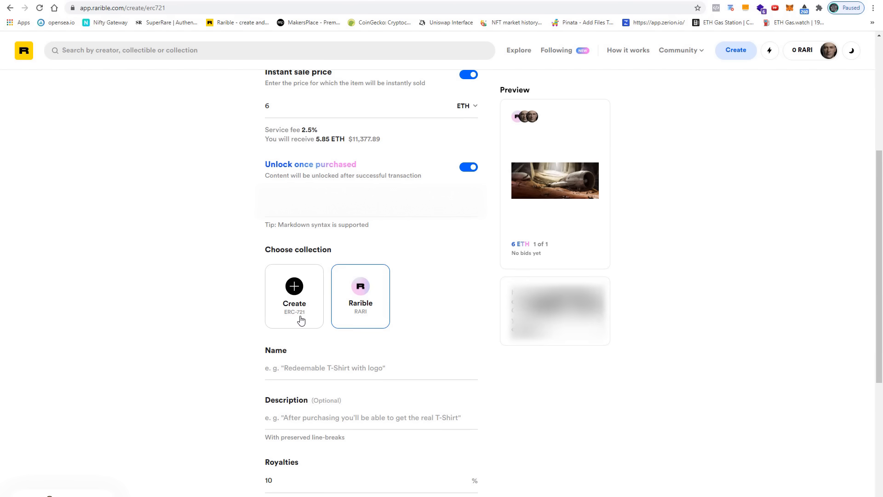
mouse_move(288, 321)
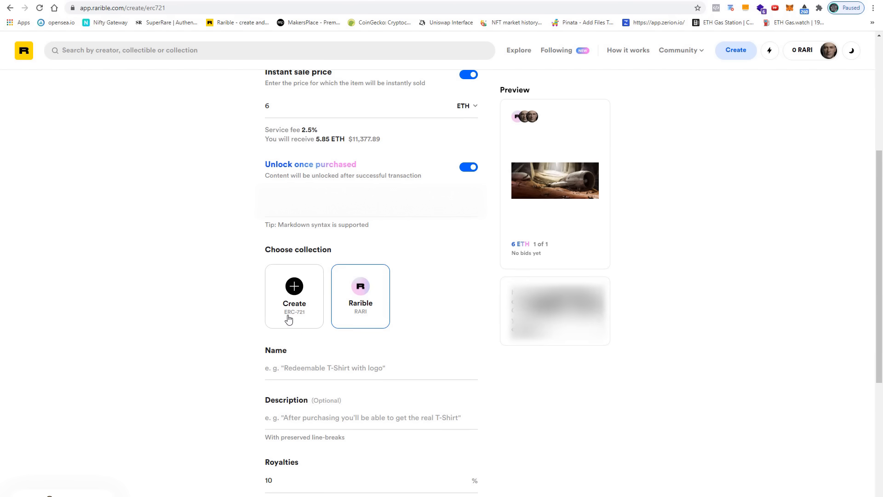
click(293, 293)
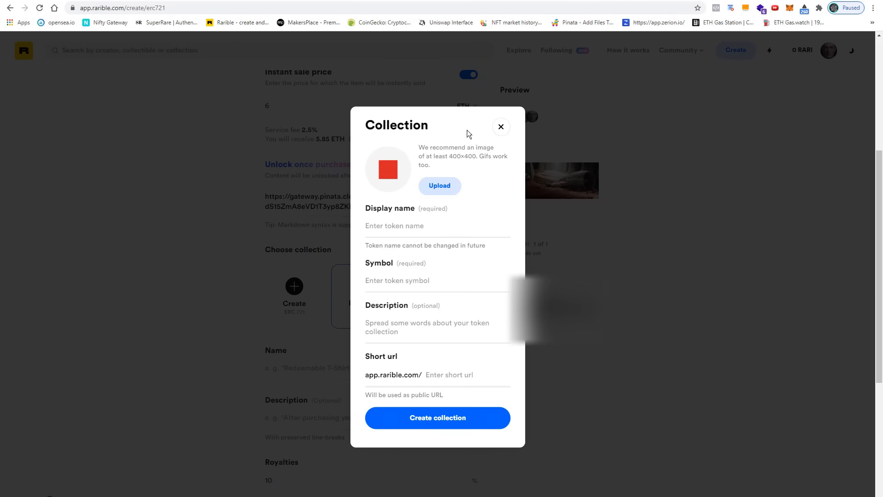
mouse_move(439, 128)
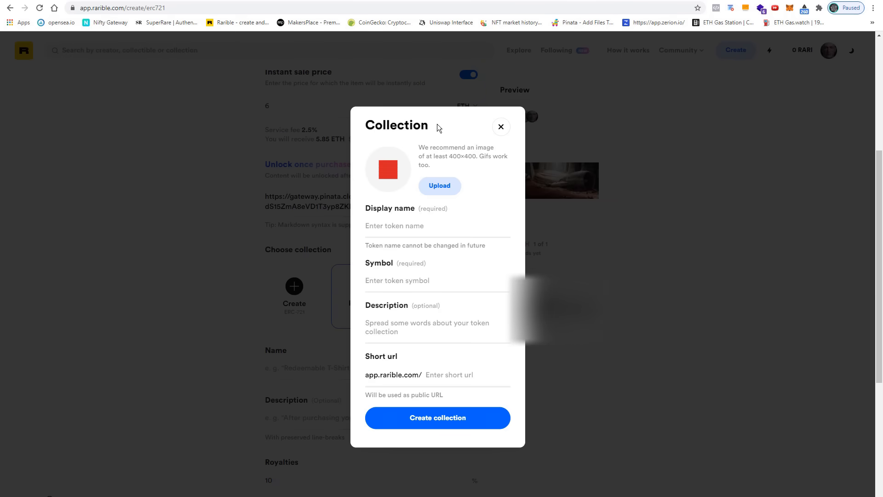
double_click(396, 125)
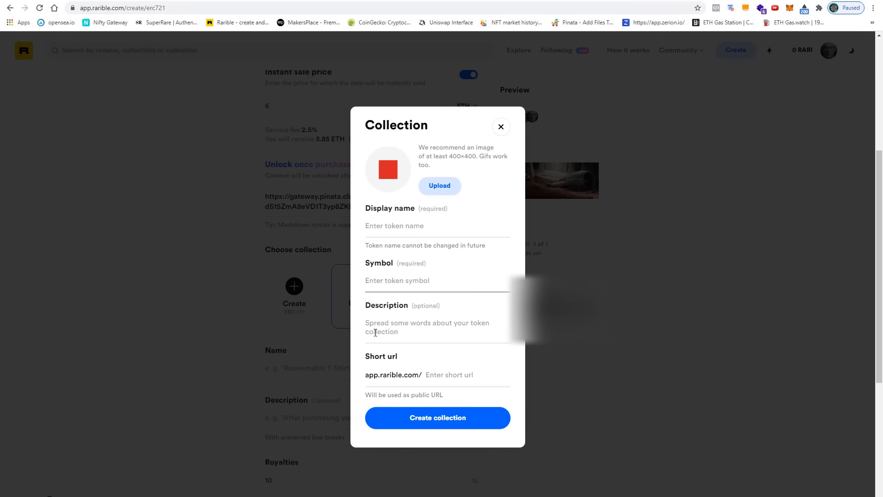
mouse_move(501, 126)
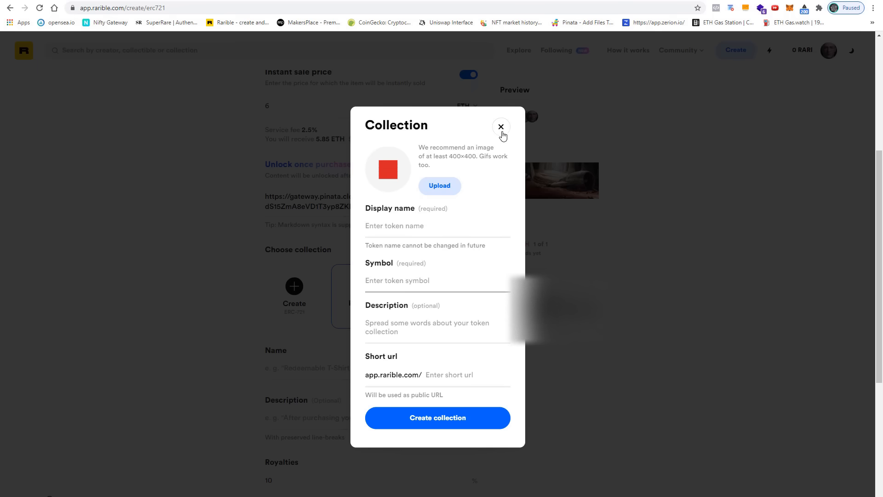
click(501, 126)
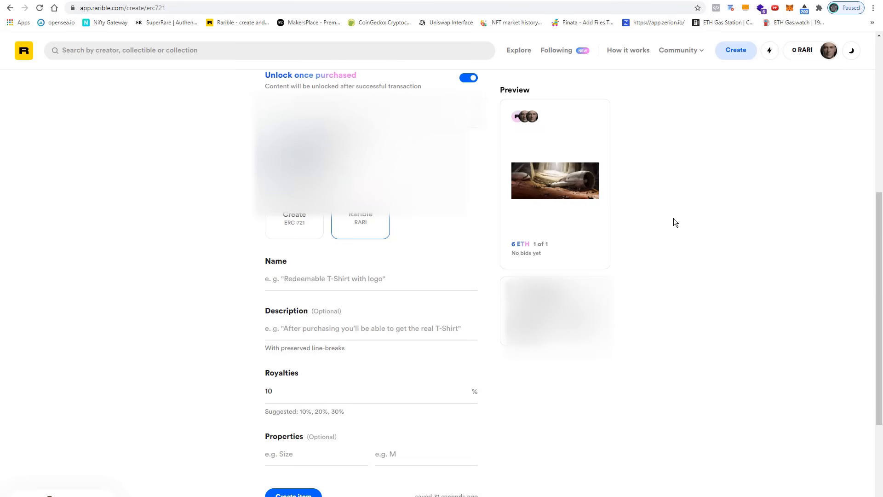
mouse_move(841, 231)
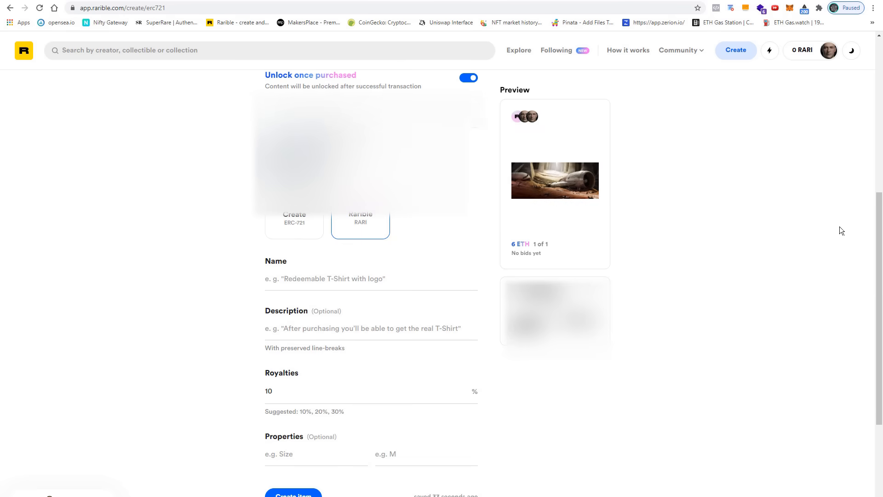
Step: Name the item 'Leaving Arcadia' and add its quoted description about the highres TIFF
text(Leaving Arcadia)
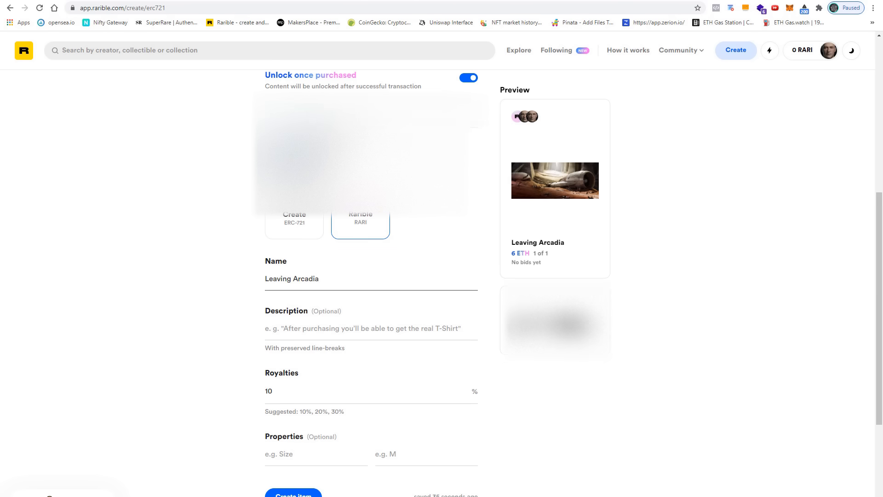
click(371, 328)
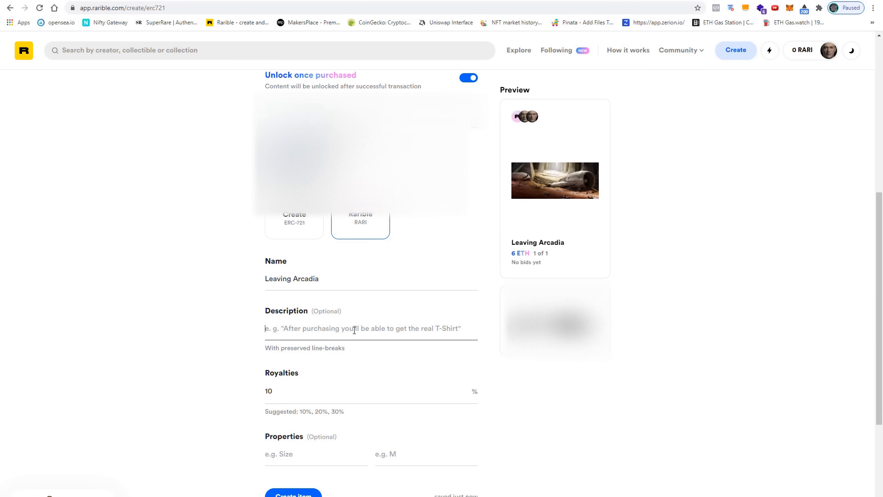
text("On we go, hard to grasp, fear is low, time will pass." The highres TIFF will be unlocked for download as an IPFS link once purchased.)
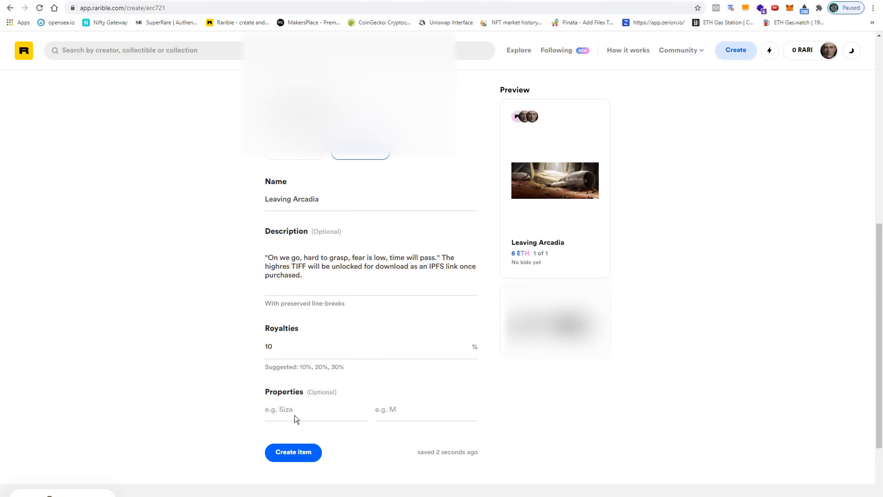
Step: Add the properties Artist: Selwy and Edition: 1
text(Ar)
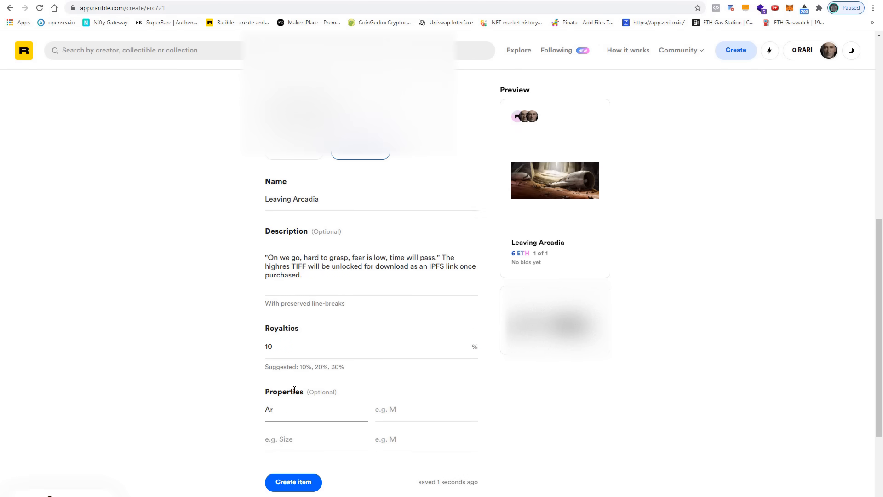
text(Selwy)
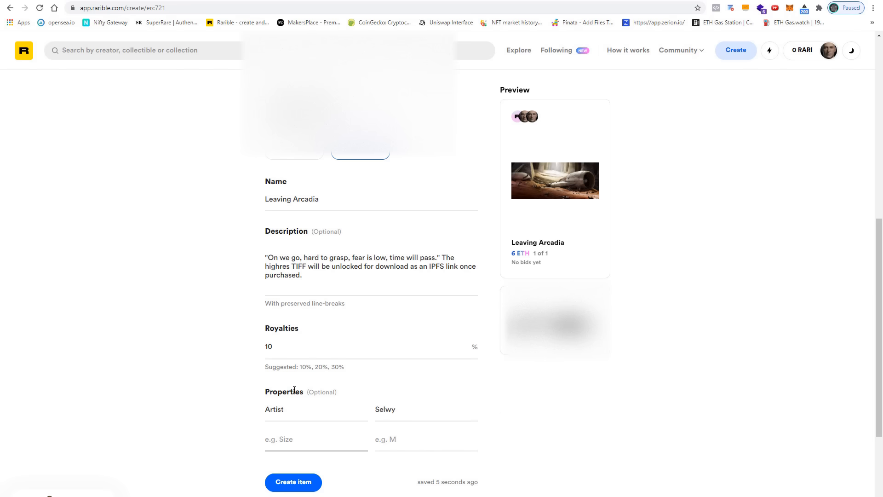
text(Edition)
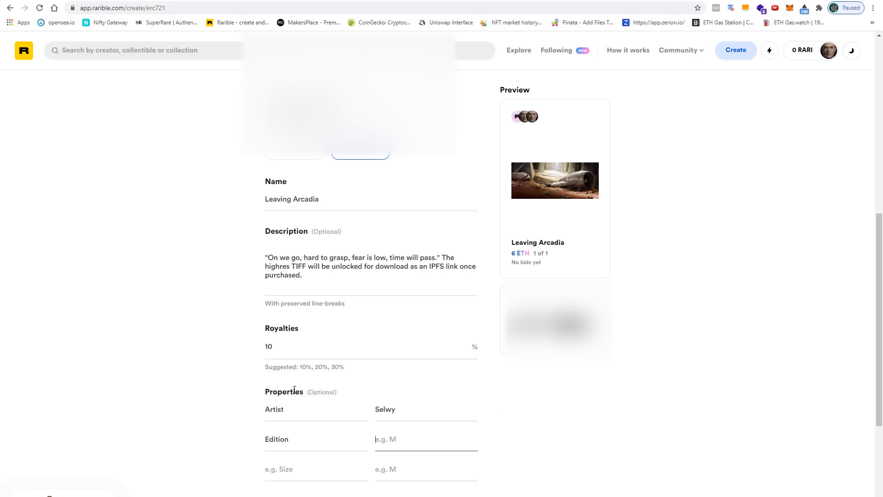
text(1)
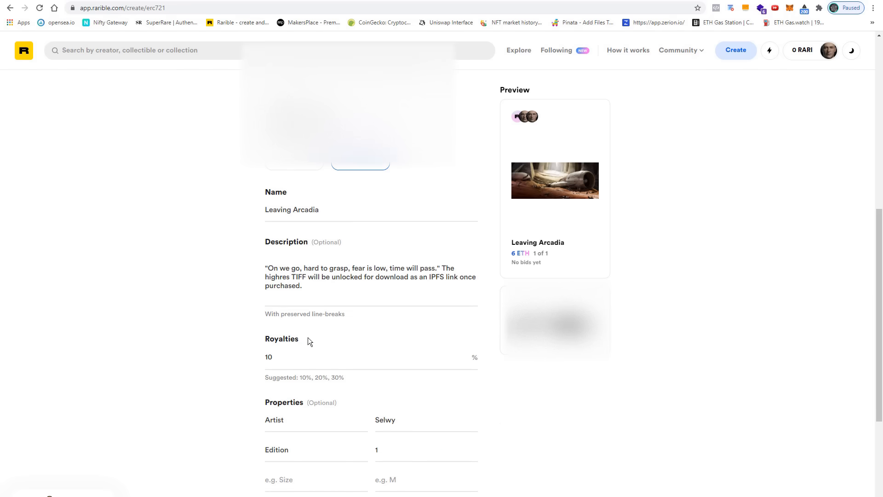
mouse_move(234, 338)
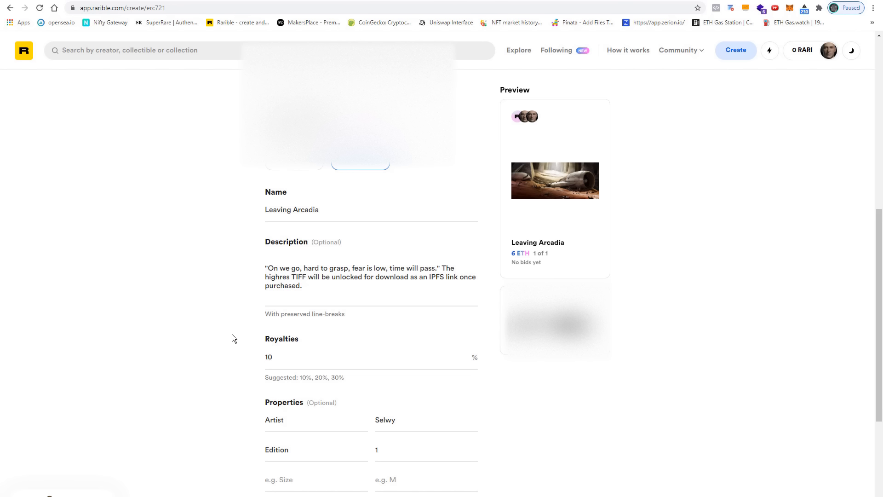
mouse_move(221, 348)
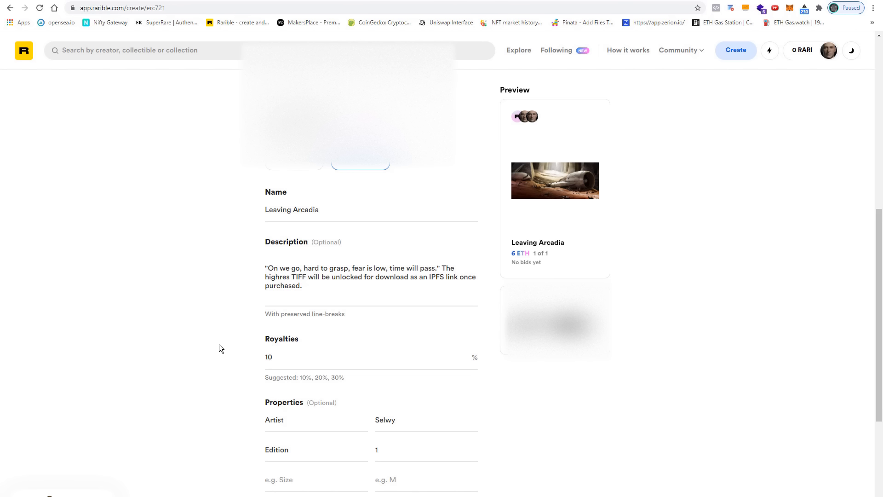
mouse_move(234, 340)
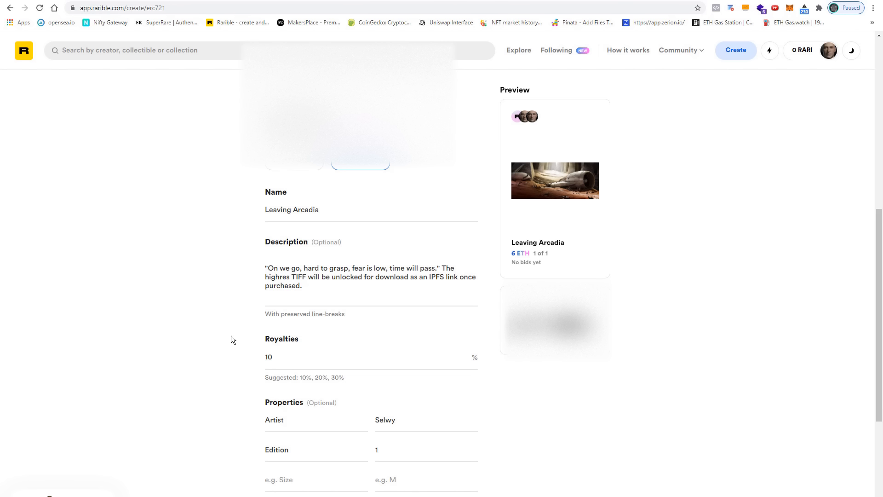
mouse_move(234, 351)
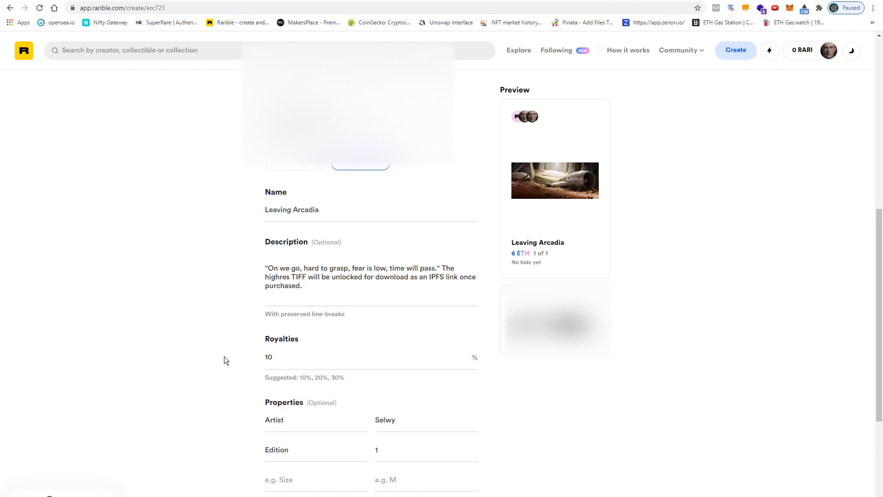
mouse_move(234, 346)
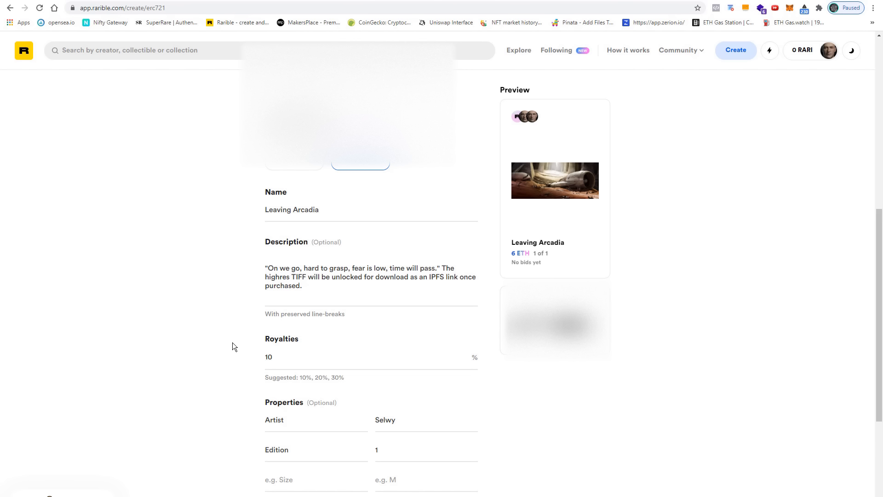
mouse_move(234, 351)
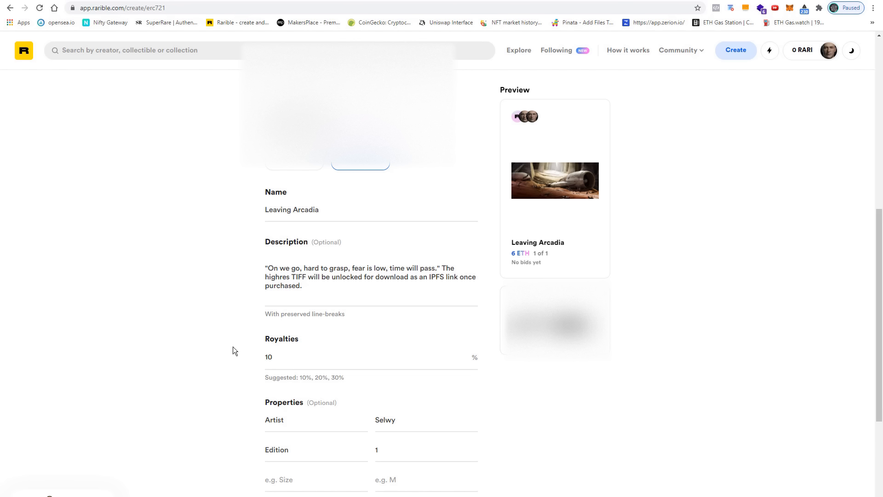
mouse_move(236, 349)
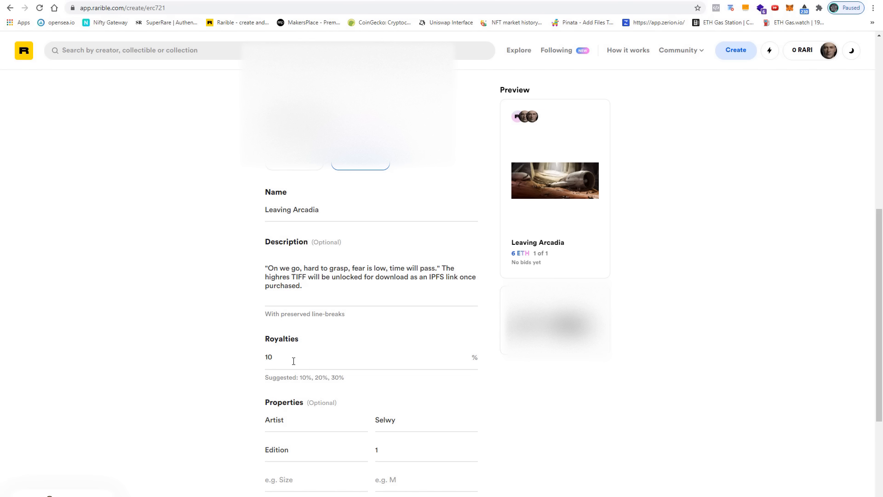
text(20)
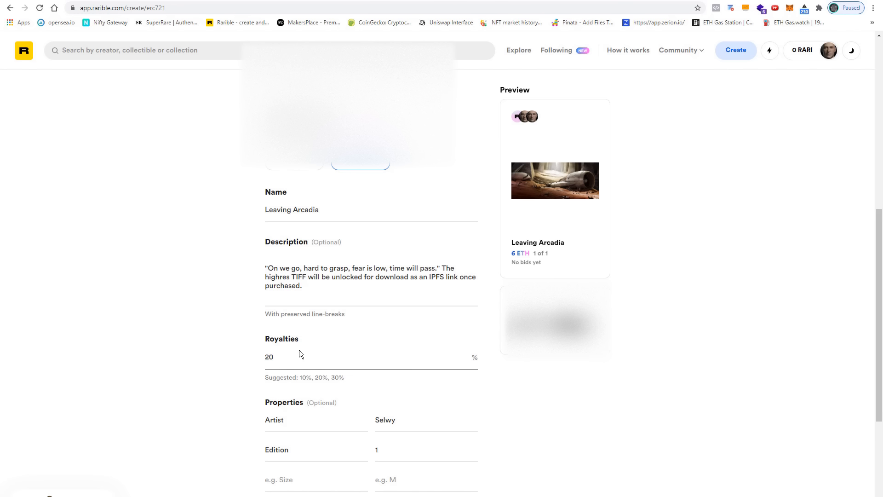
mouse_move(299, 371)
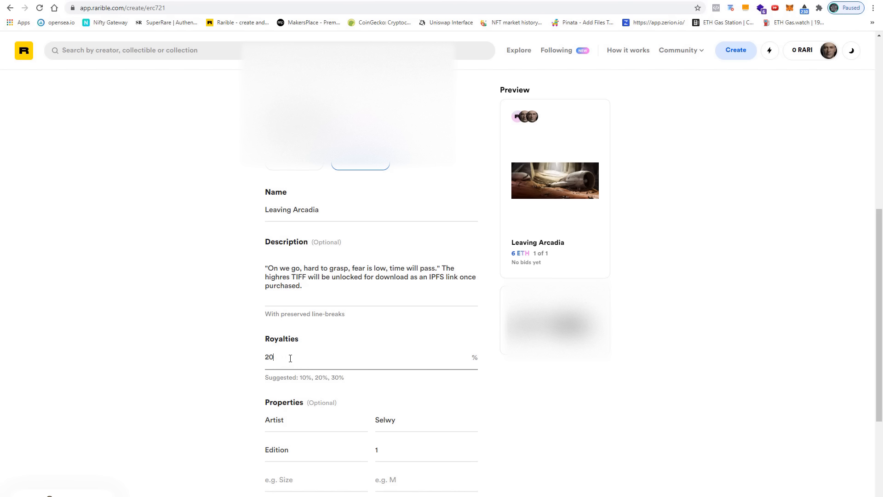
text(10)
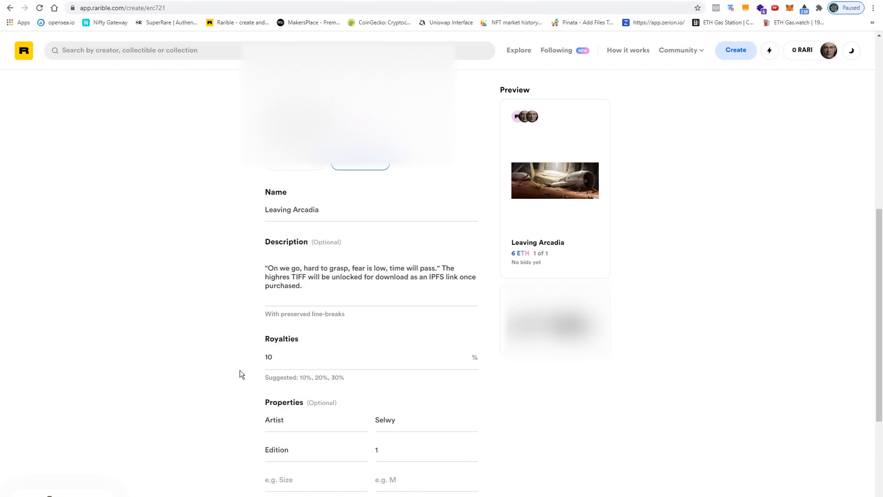
mouse_move(238, 381)
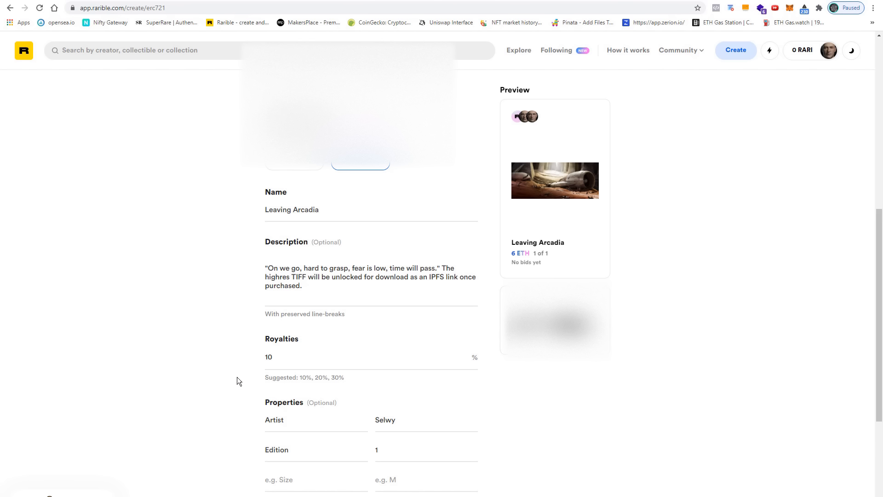
mouse_move(221, 383)
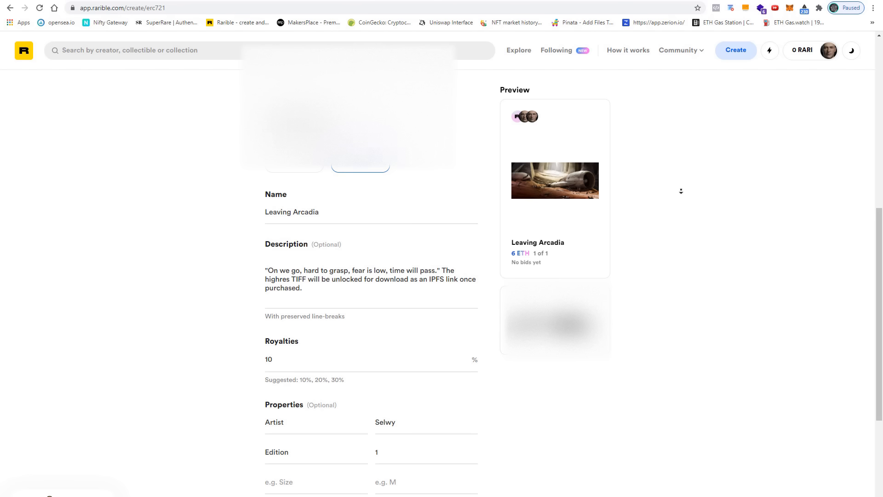
scroll(down, 3)
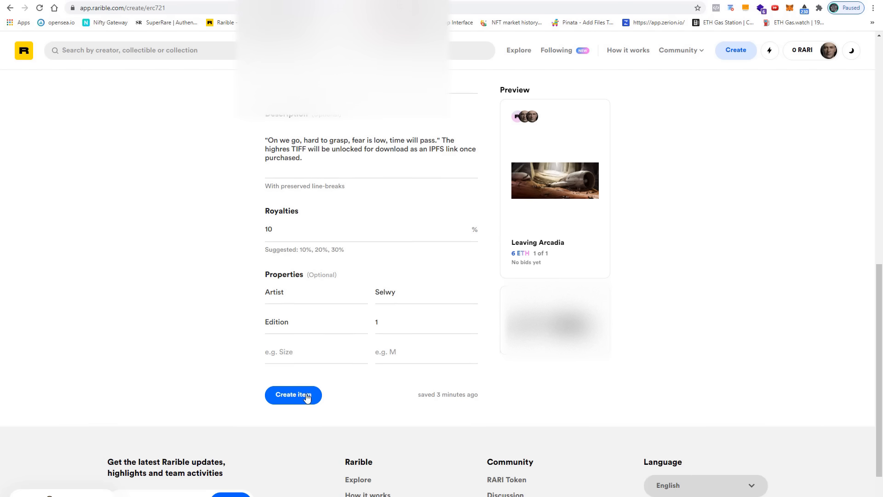
click(293, 394)
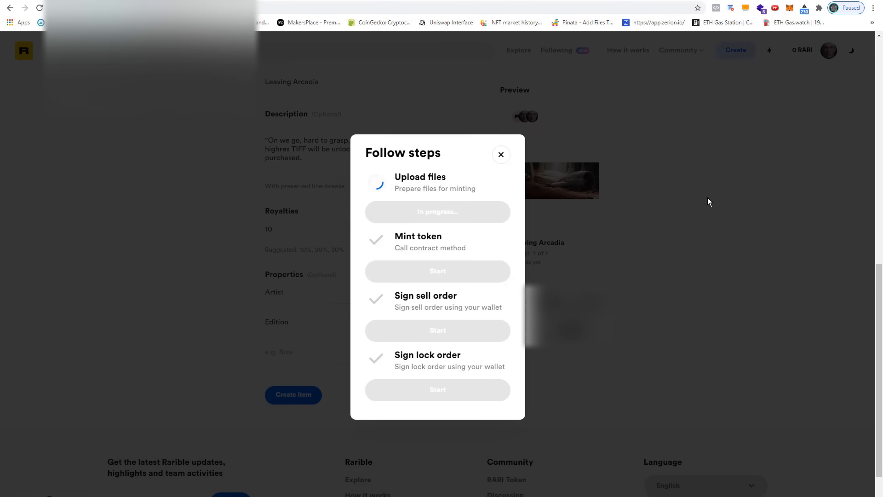
mouse_move(483, 187)
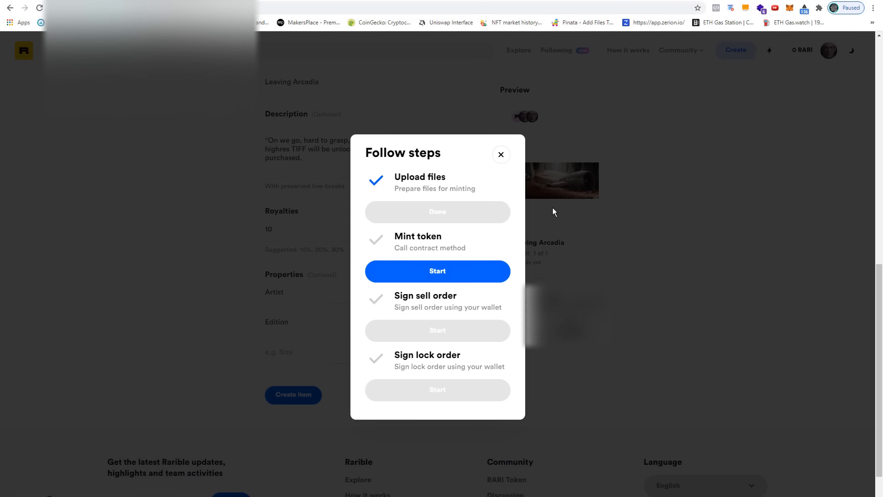
mouse_move(509, 243)
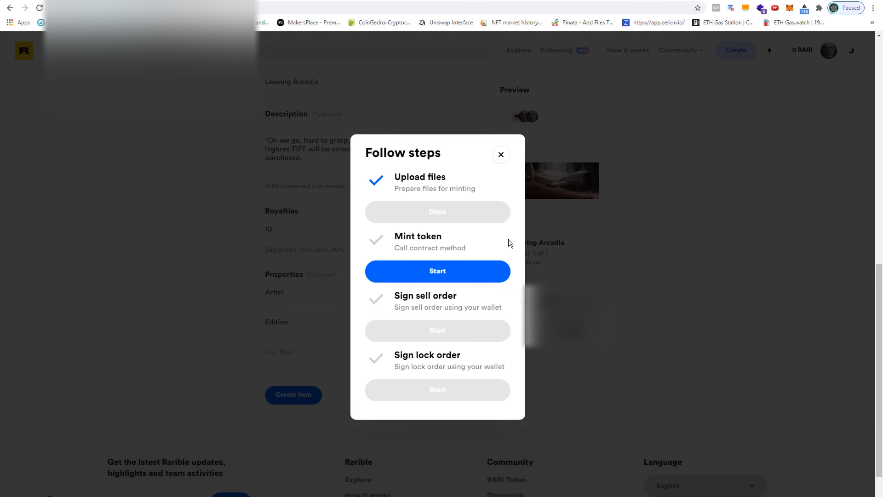
mouse_move(529, 248)
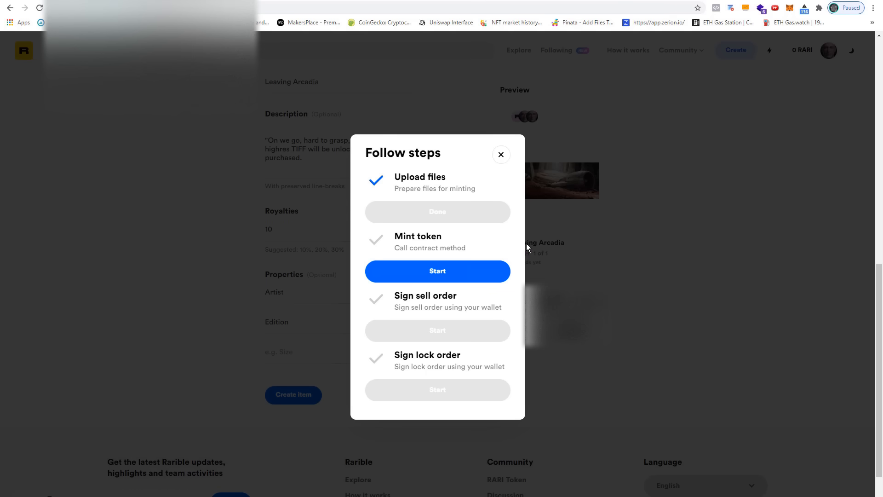
mouse_move(485, 153)
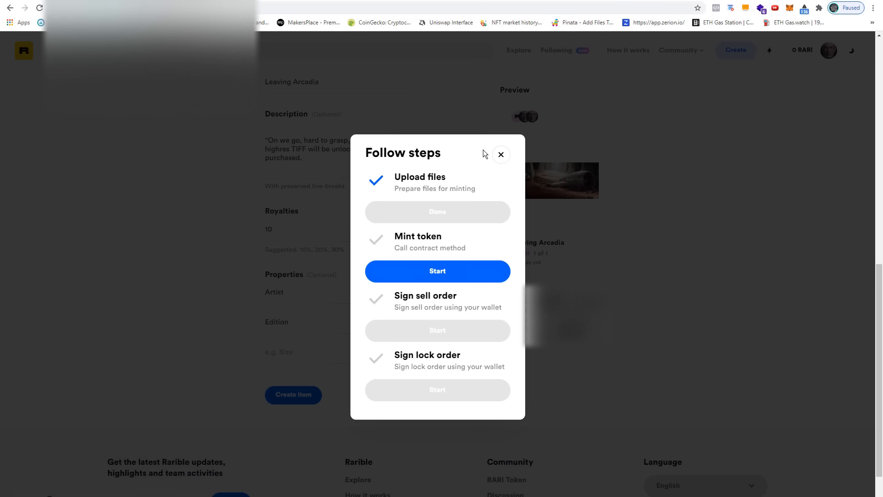
mouse_move(510, 250)
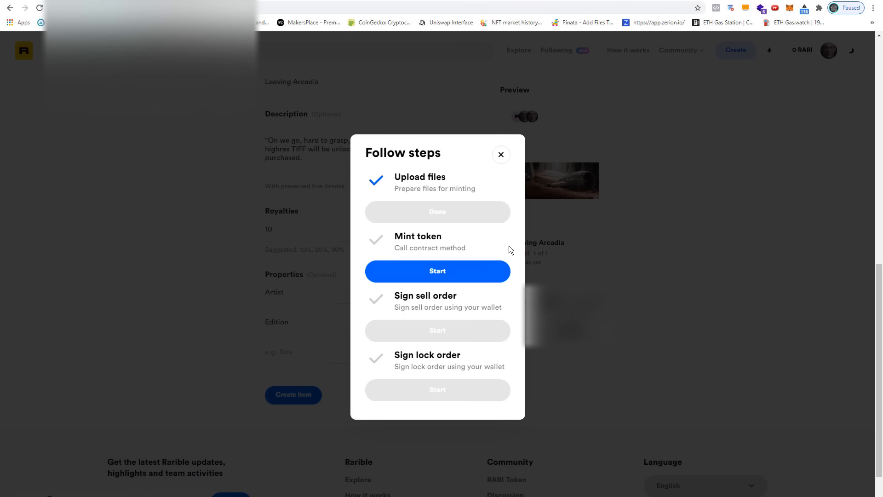
mouse_move(492, 233)
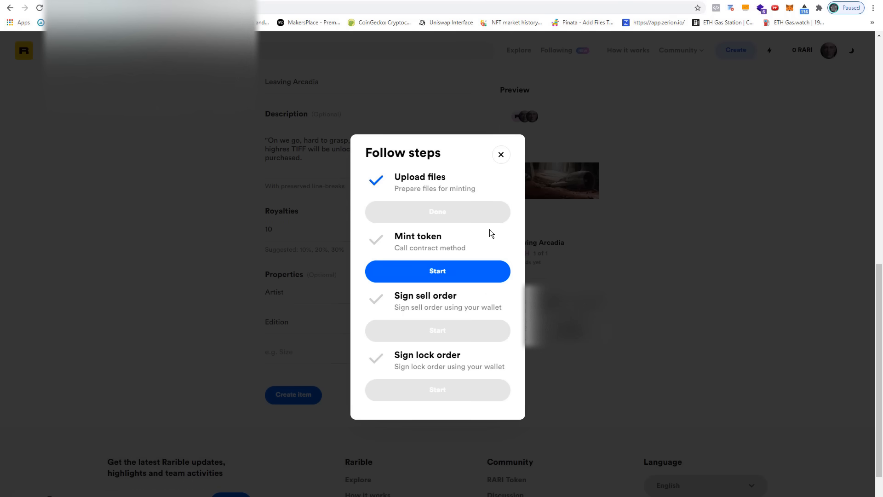
mouse_move(495, 233)
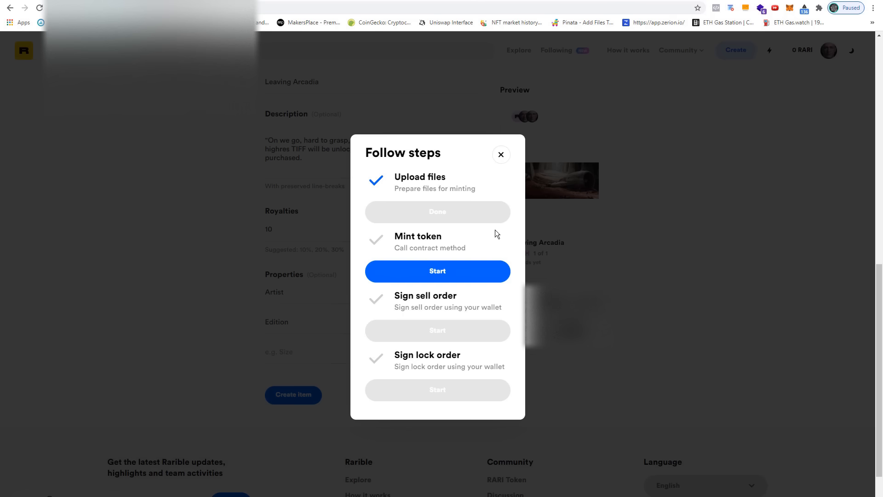
mouse_move(513, 220)
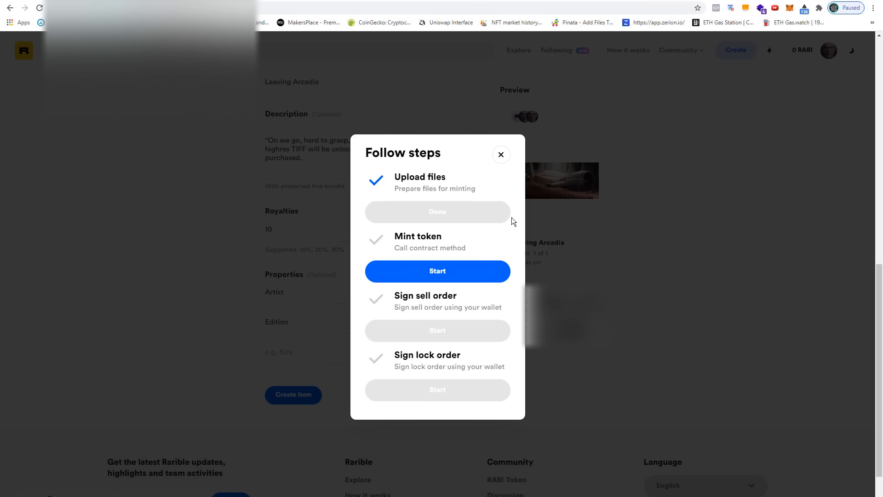
mouse_move(517, 214)
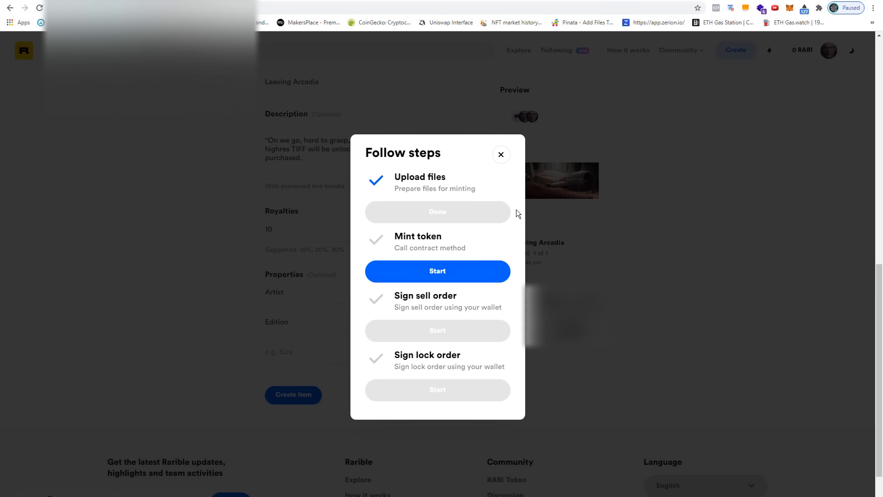
mouse_move(521, 226)
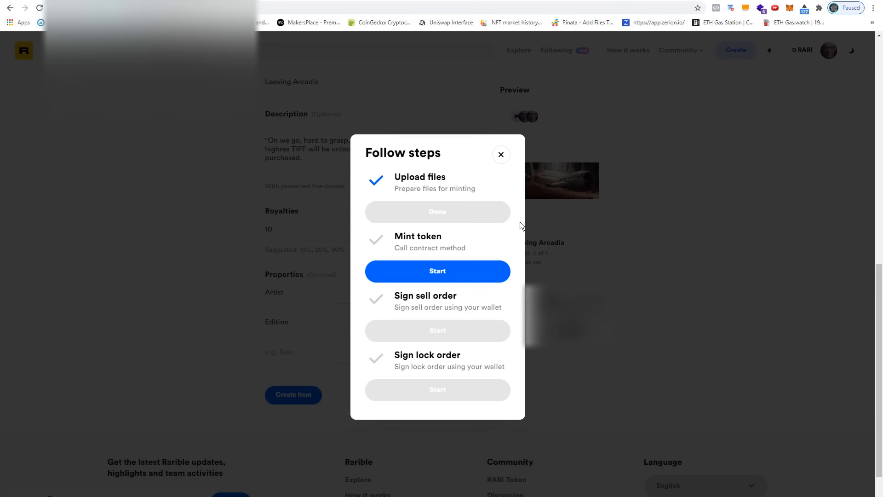
mouse_move(519, 205)
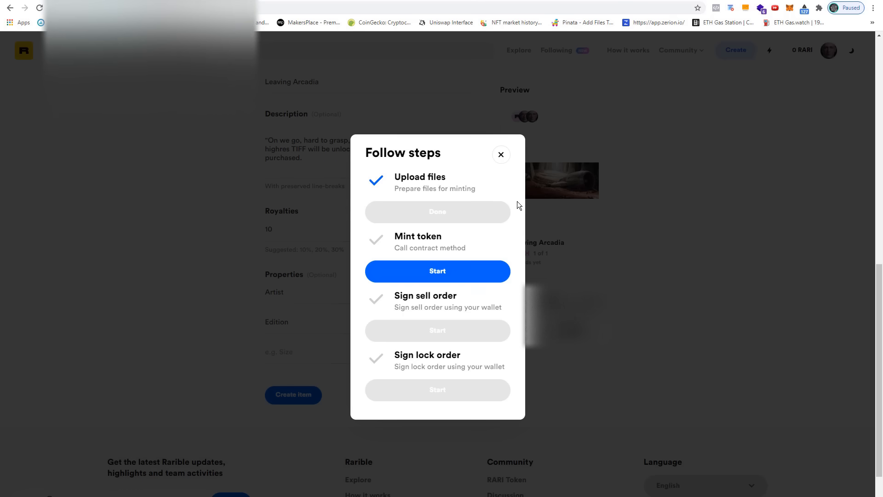
mouse_move(515, 225)
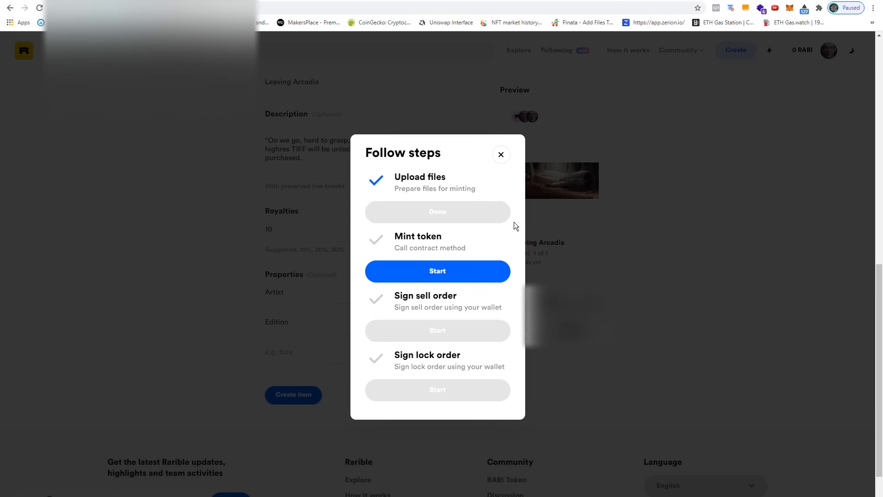
mouse_move(515, 235)
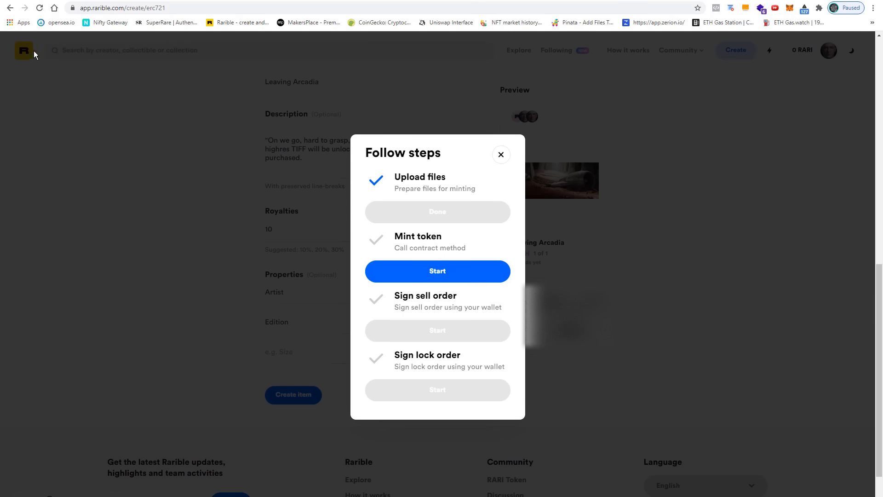
mouse_move(514, 243)
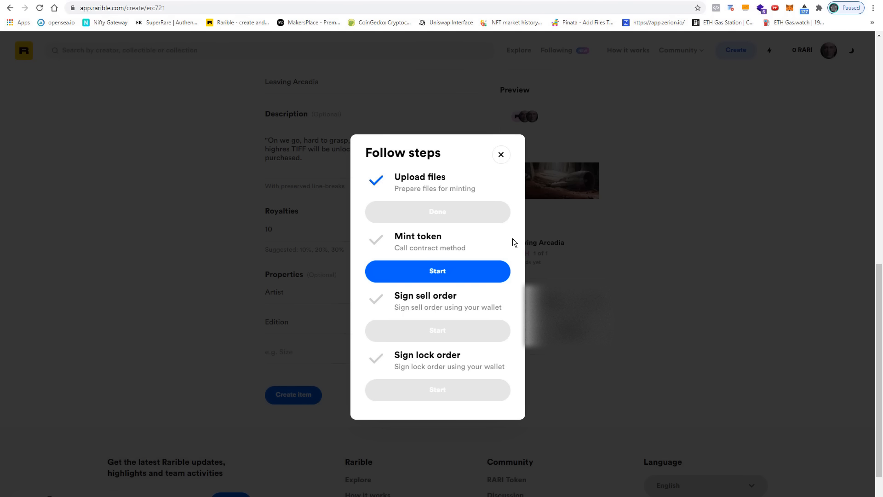
mouse_move(509, 235)
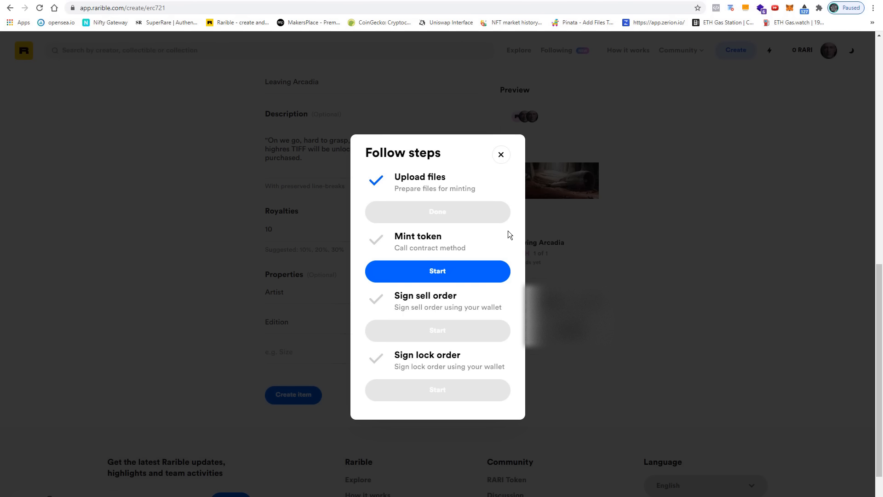
mouse_move(509, 254)
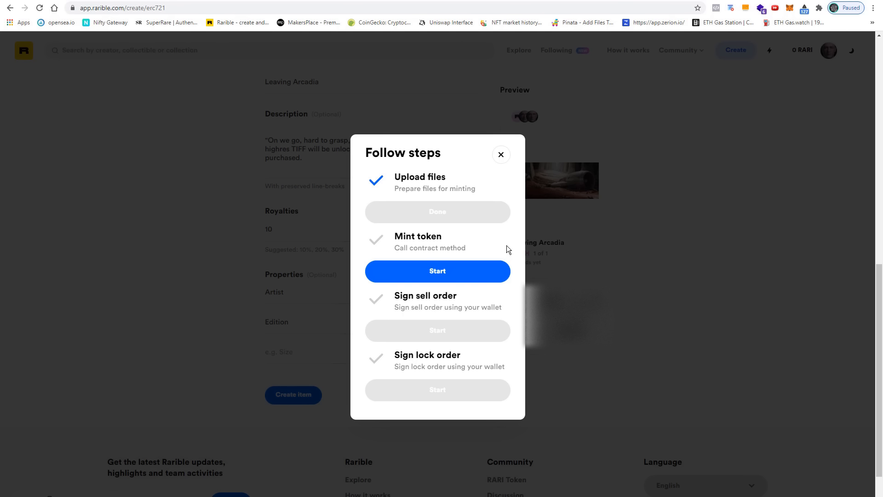
mouse_move(581, 244)
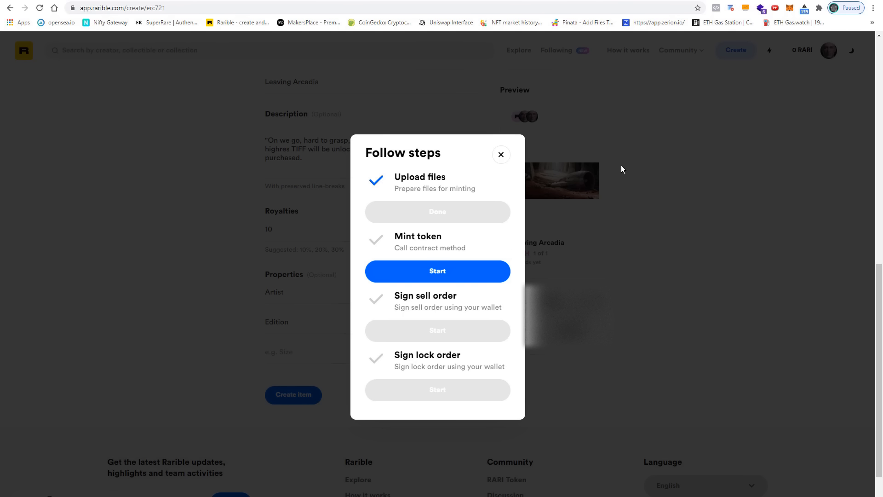
mouse_move(671, 179)
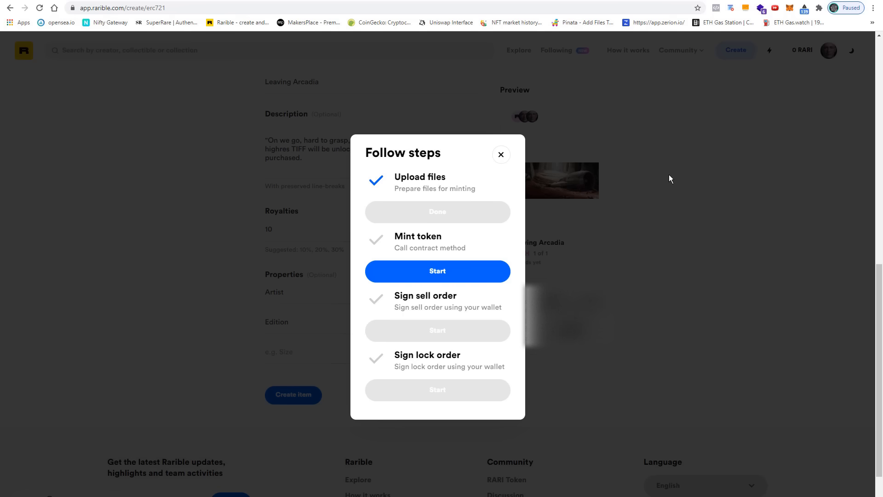
mouse_move(447, 276)
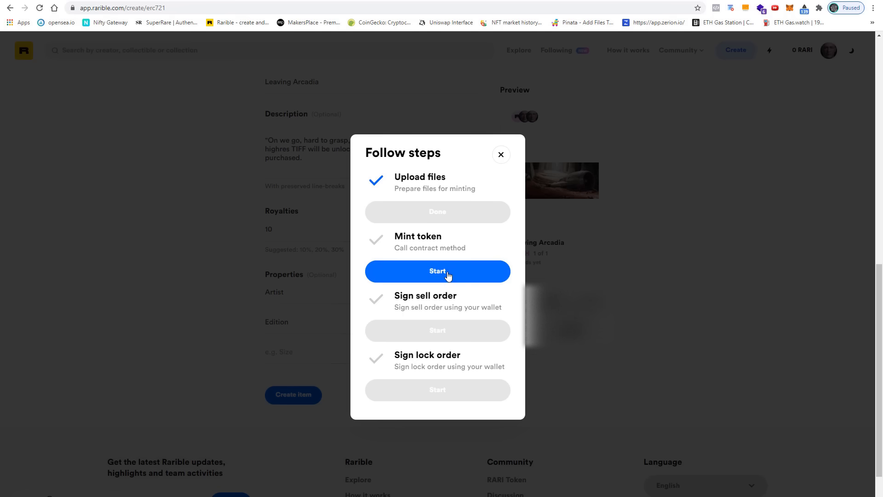
Step: Start minting Leaving Arcadia and review MetaMask's contract request with its 0.051307 ETH gas fee
click(437, 271)
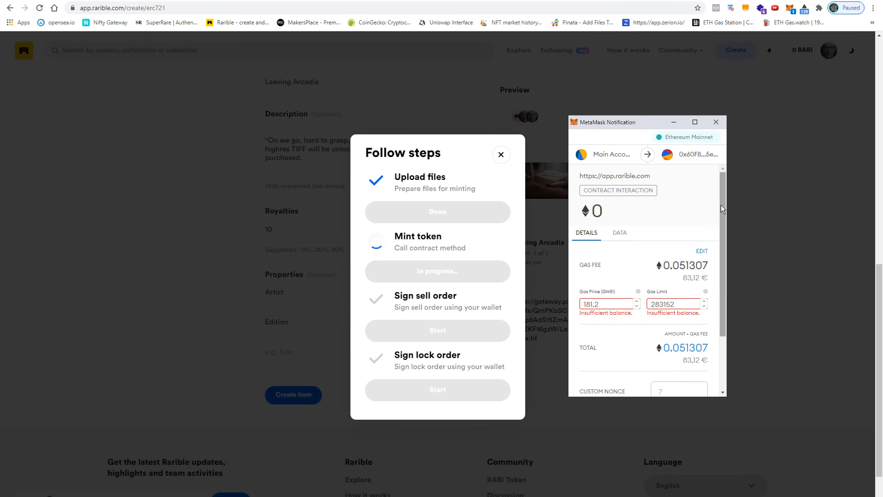
mouse_move(618, 213)
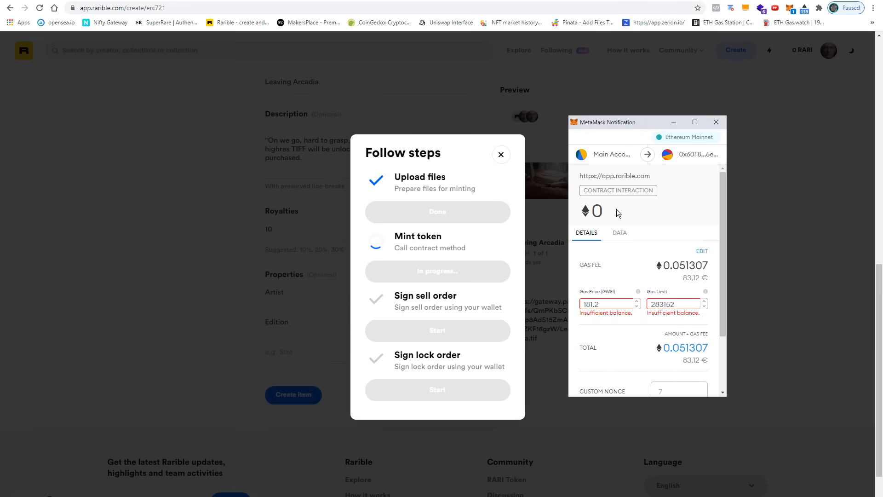
mouse_move(647, 208)
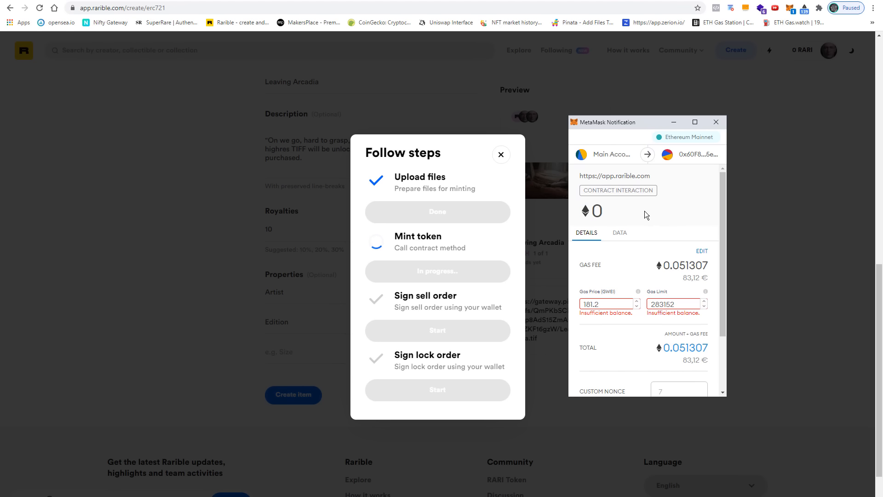
mouse_move(663, 215)
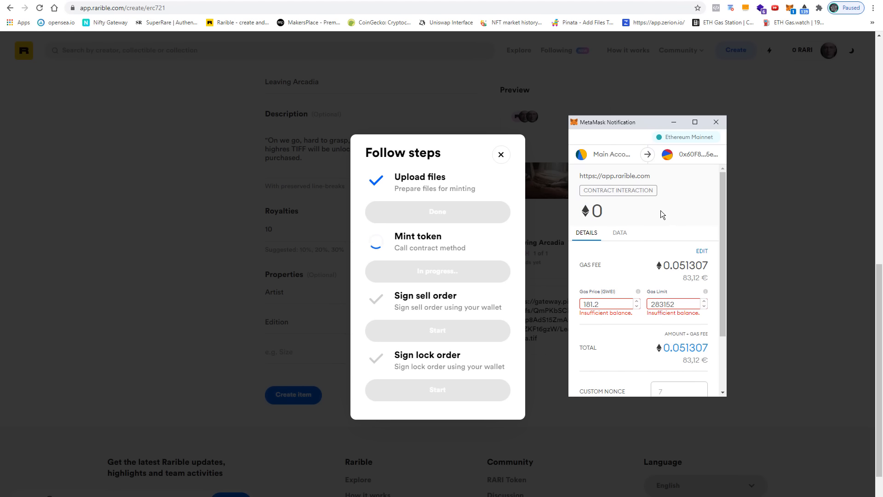
scroll(down, 3)
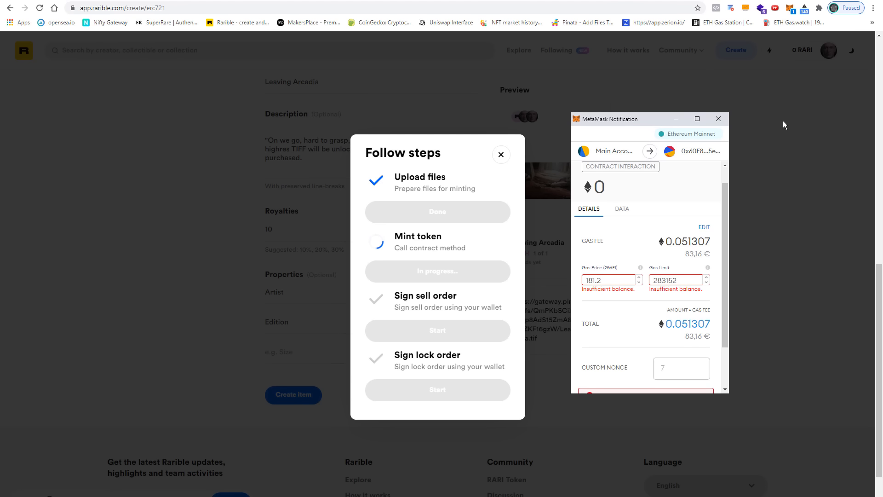
mouse_move(726, 224)
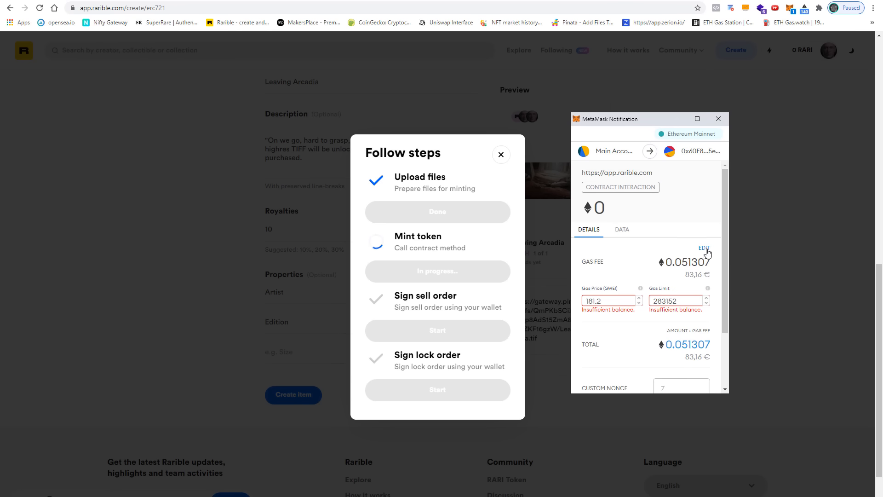
Step: Switch the MetaMask minting transaction to the slower, cheaper gas fee estimate
click(704, 248)
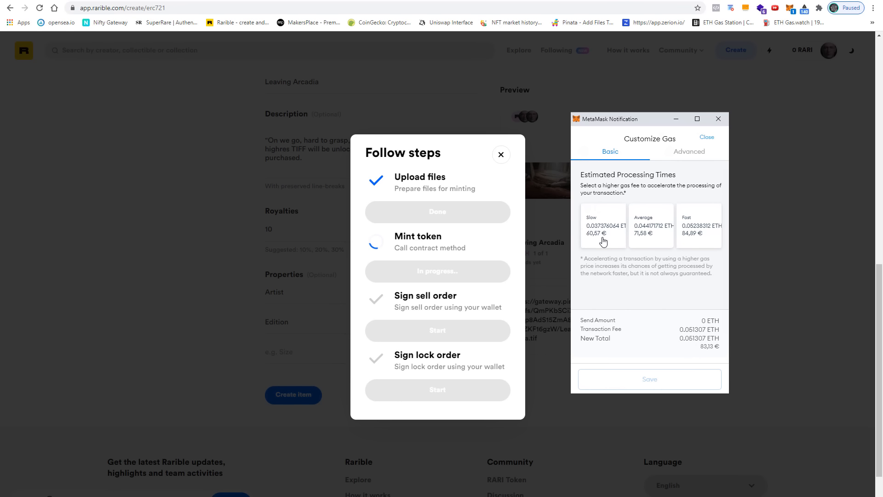
mouse_move(602, 244)
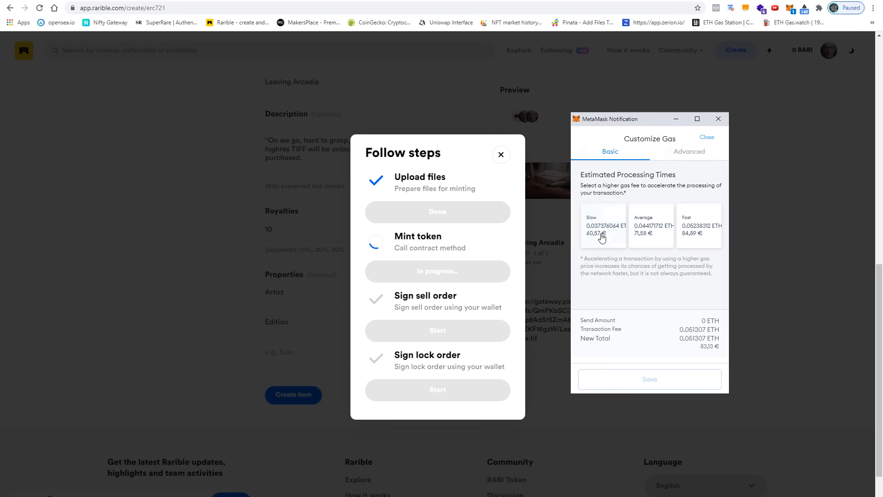
click(602, 225)
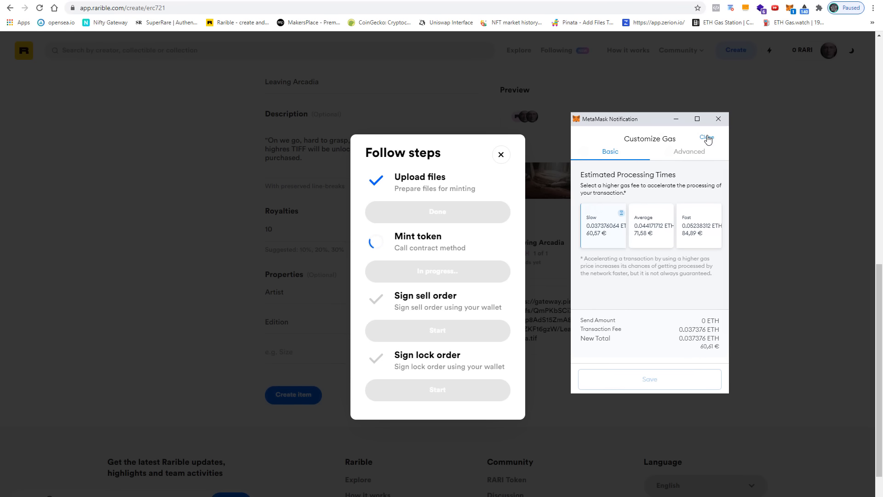
click(707, 139)
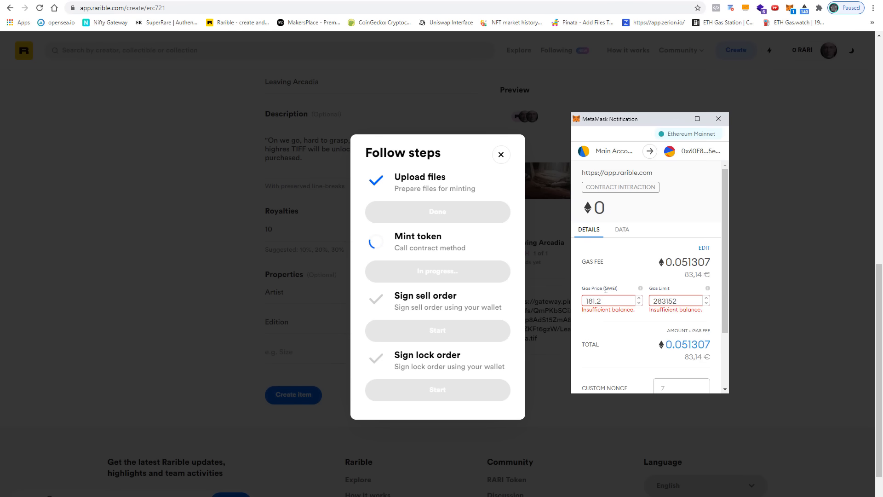
Step: Lower the gas price to 60 GWEI, cutting the fee to 0.016989 ETH
double_click(607, 301)
text(60)
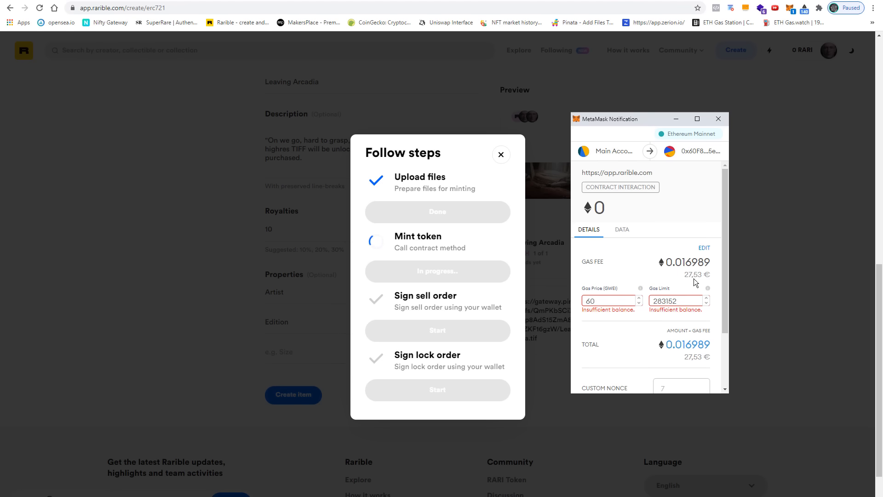
mouse_move(591, 323)
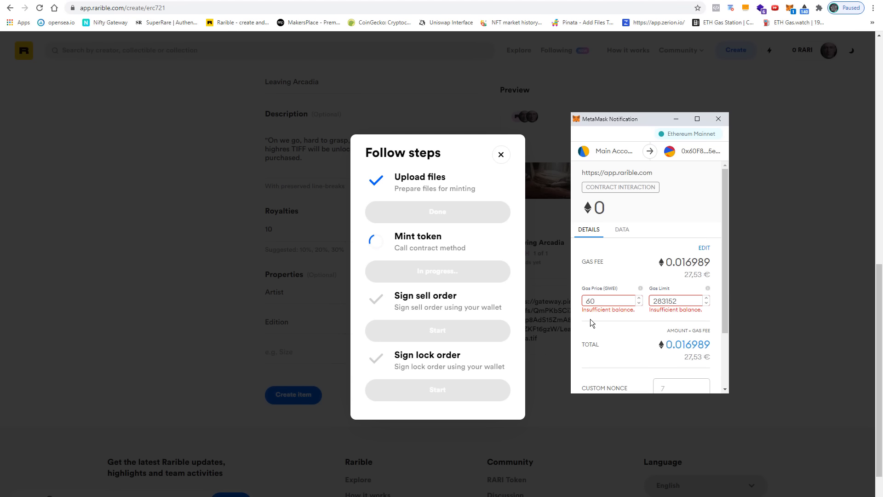
click(605, 300)
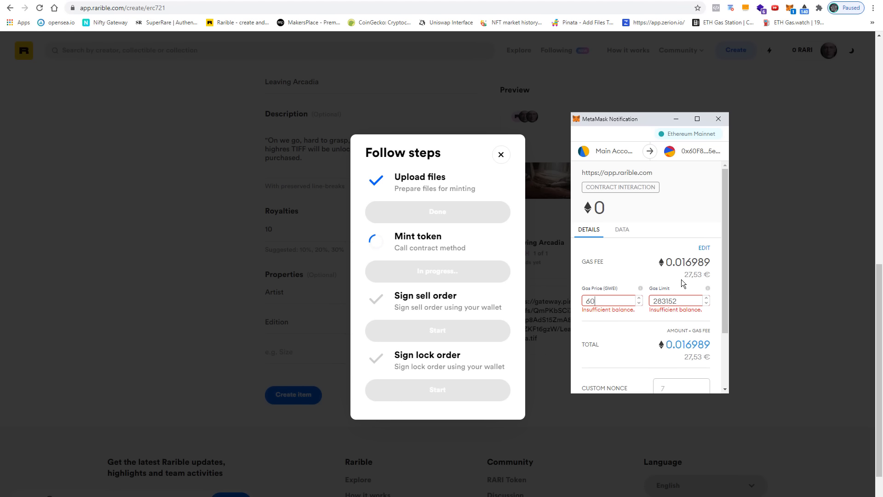
click(608, 300)
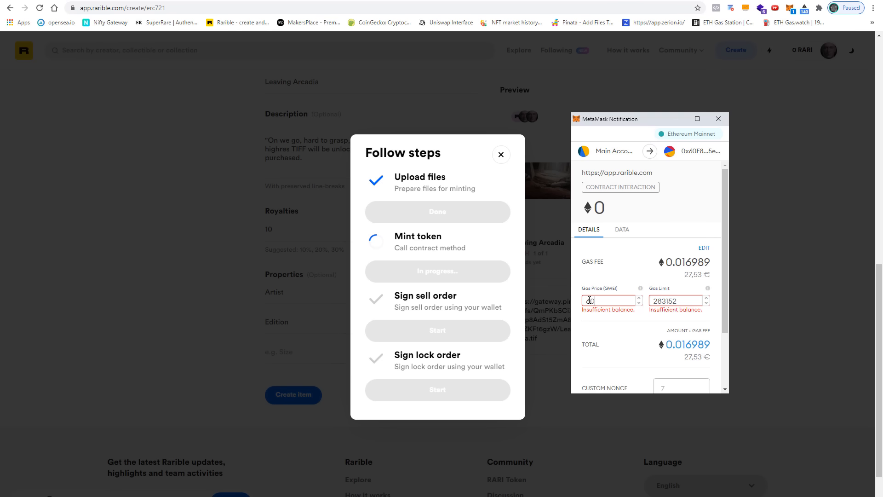
text(60)
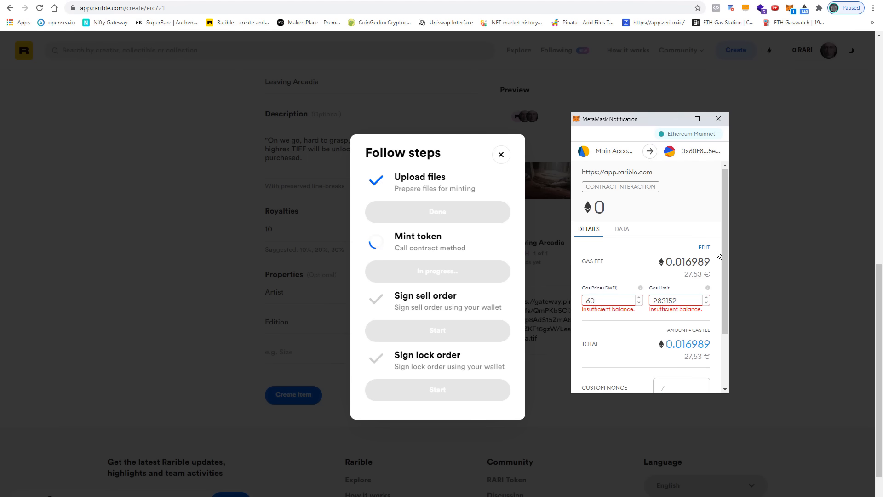
scroll(down, 3)
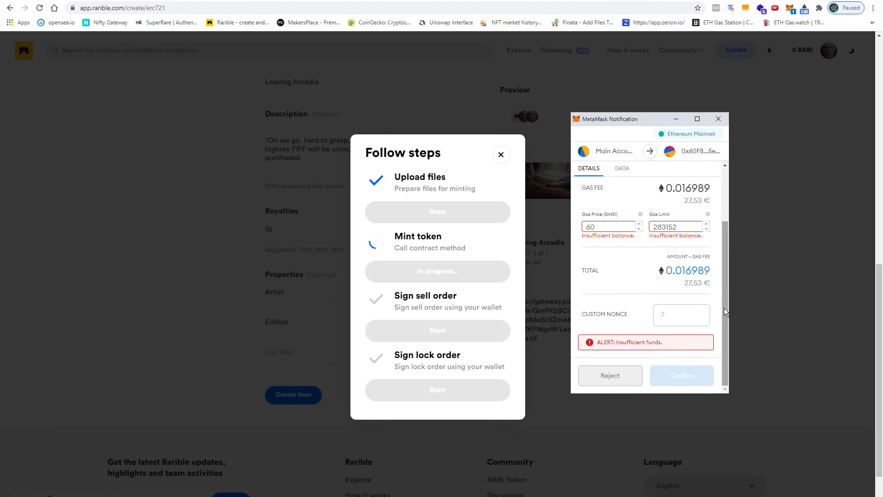
Step: Reject the minting transaction, close the steps dialog, and go to the Selwy profile
click(609, 376)
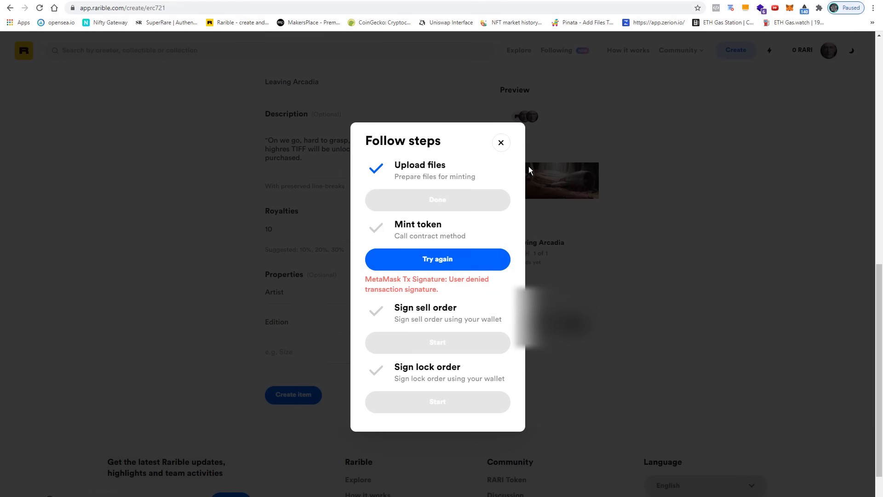
click(500, 142)
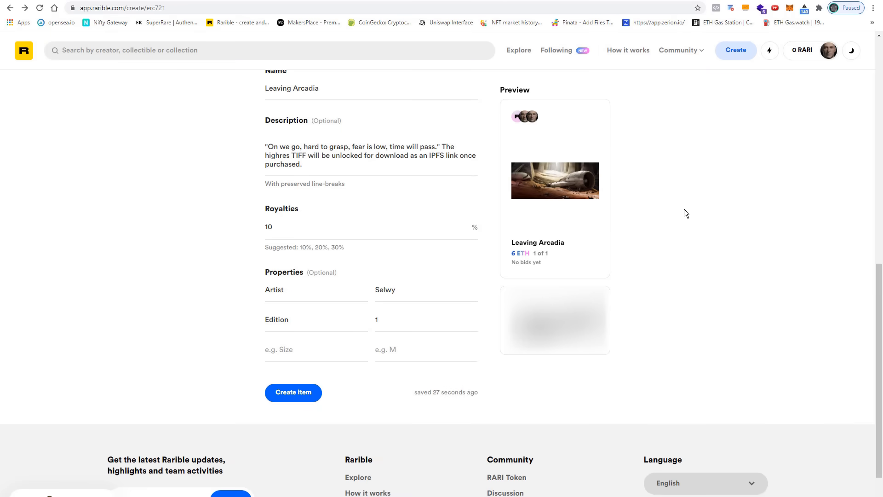
click(828, 50)
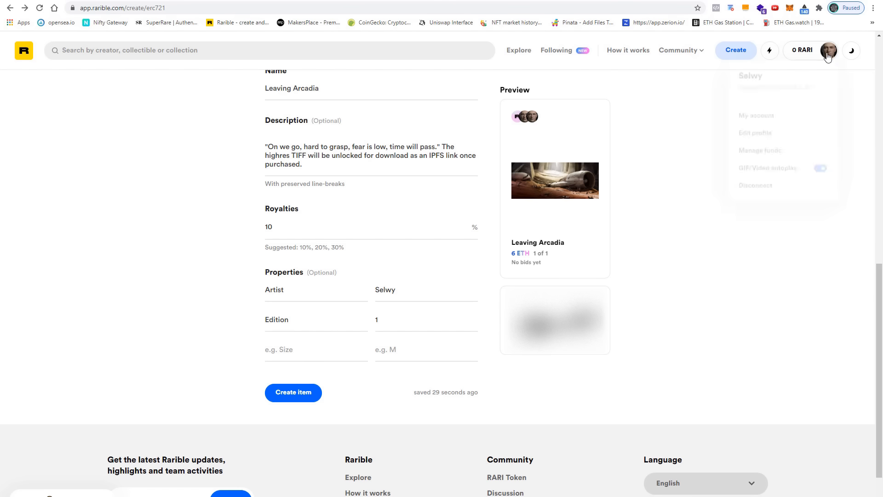
click(828, 50)
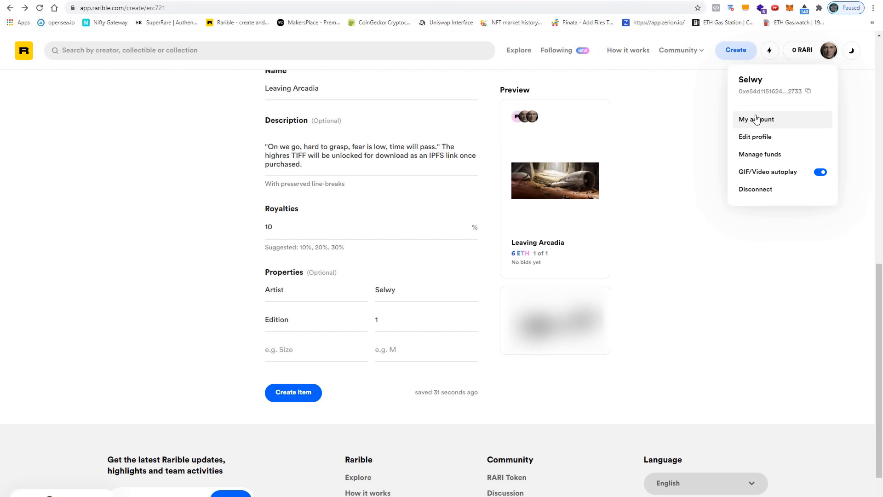
click(691, 221)
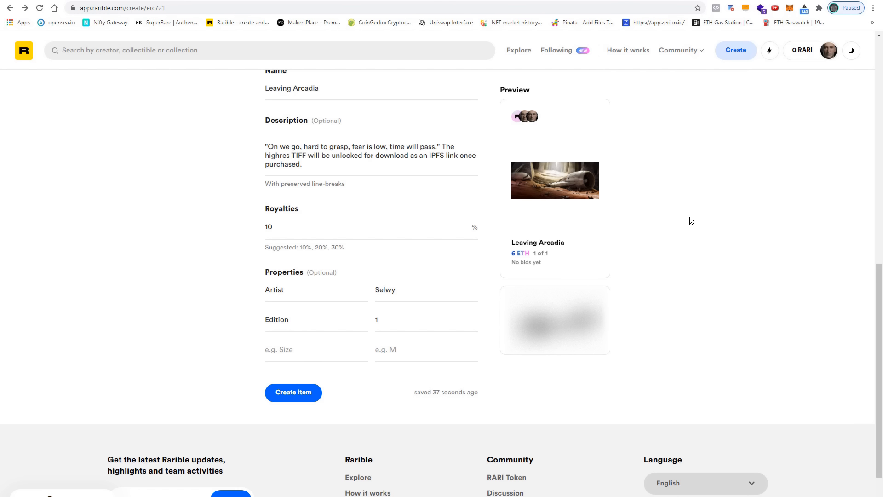
mouse_move(627, 163)
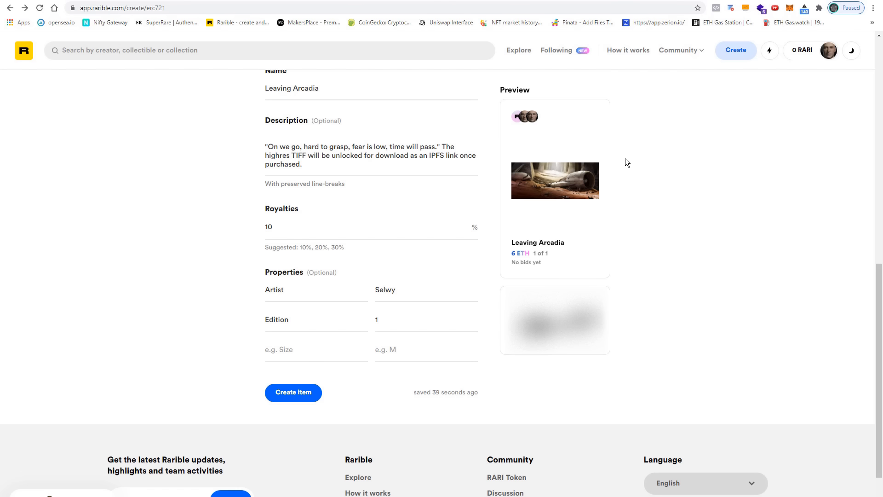
click(828, 50)
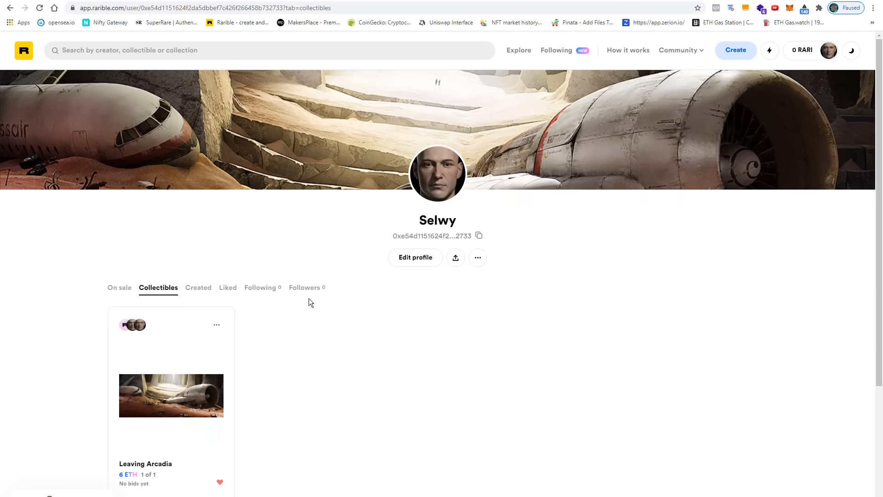
Step: Open Leaving Arcadia's item page from the profile's On sale items
click(119, 287)
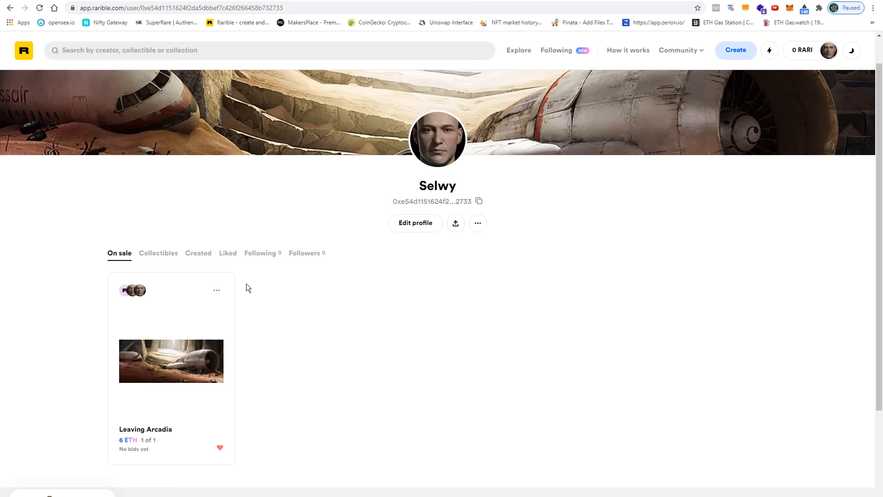
mouse_move(303, 334)
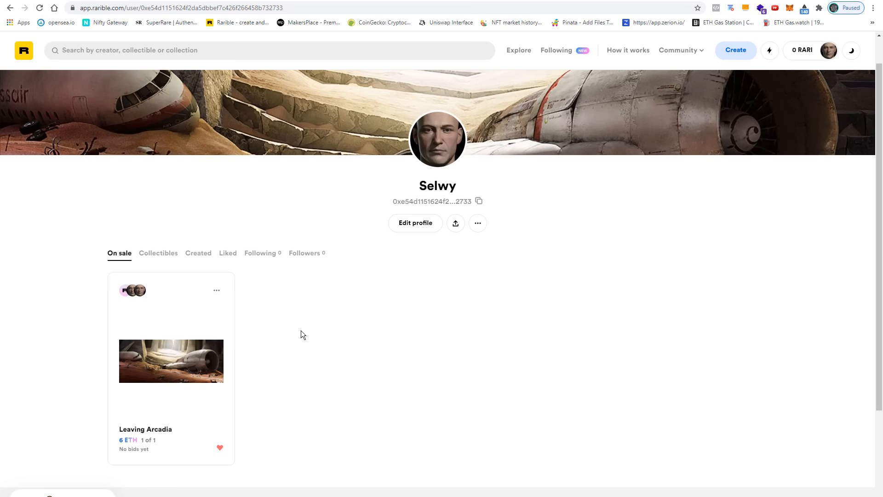
mouse_move(190, 406)
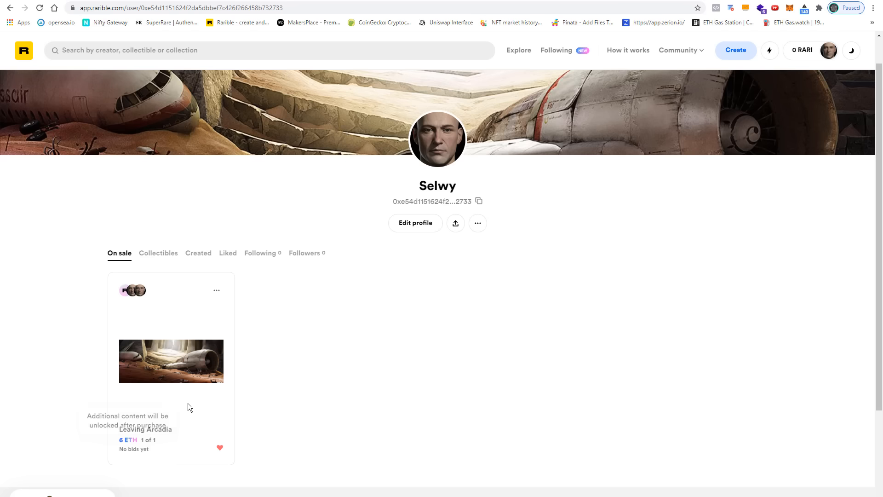
click(171, 360)
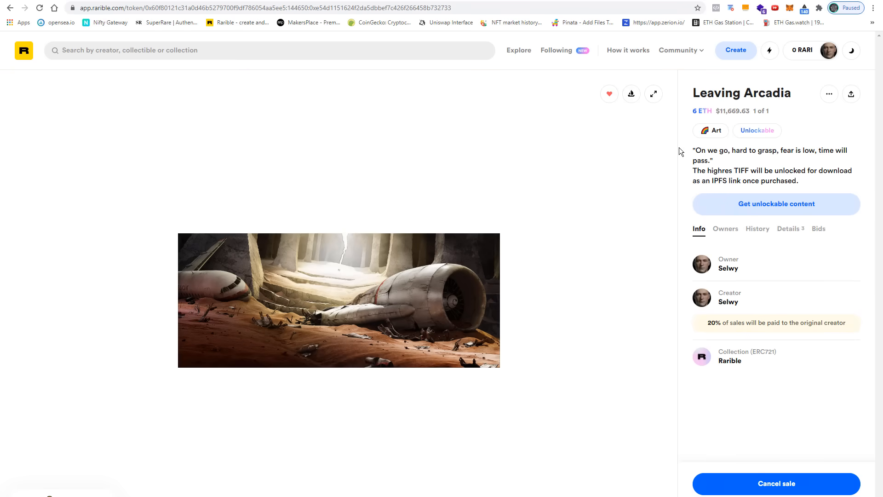
mouse_move(702, 111)
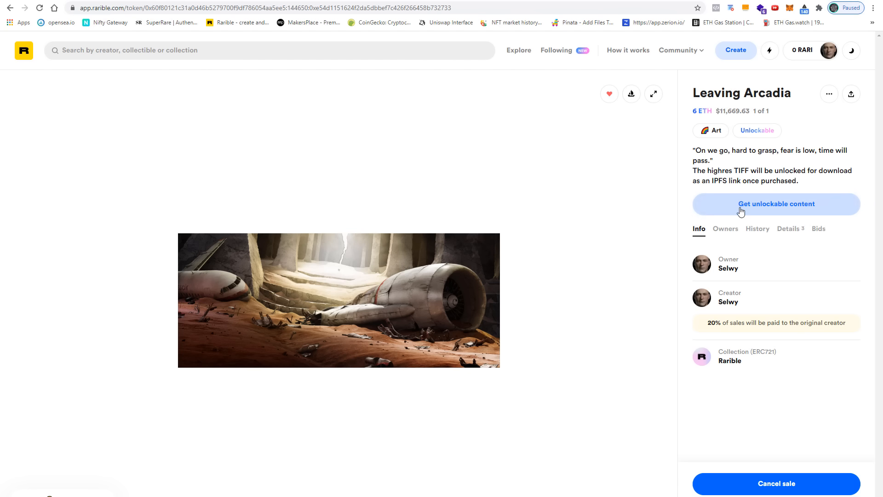
mouse_move(804, 213)
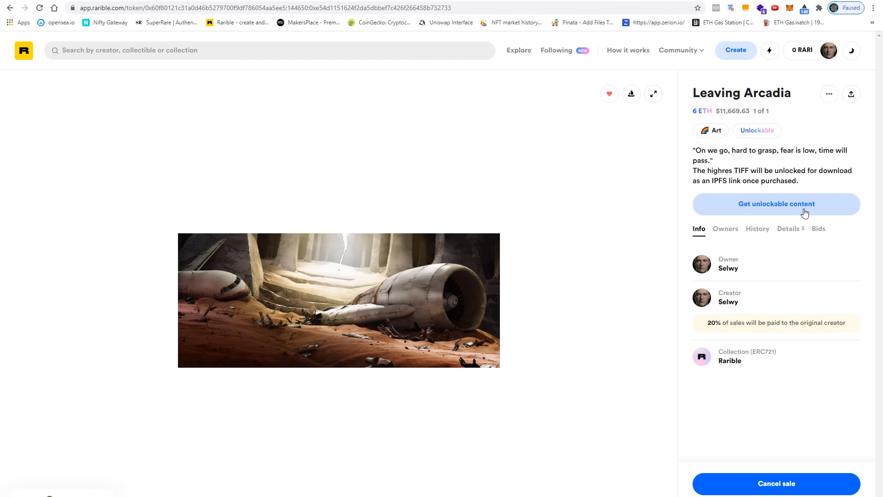
mouse_move(747, 281)
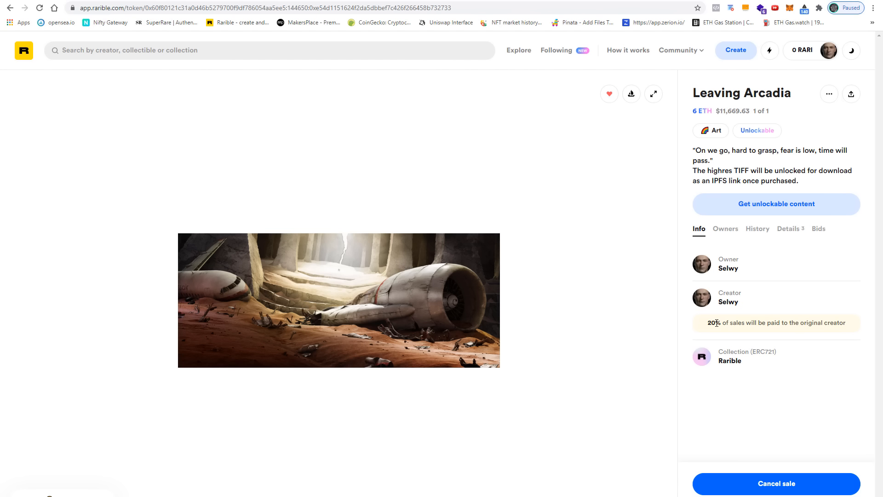
mouse_move(637, 423)
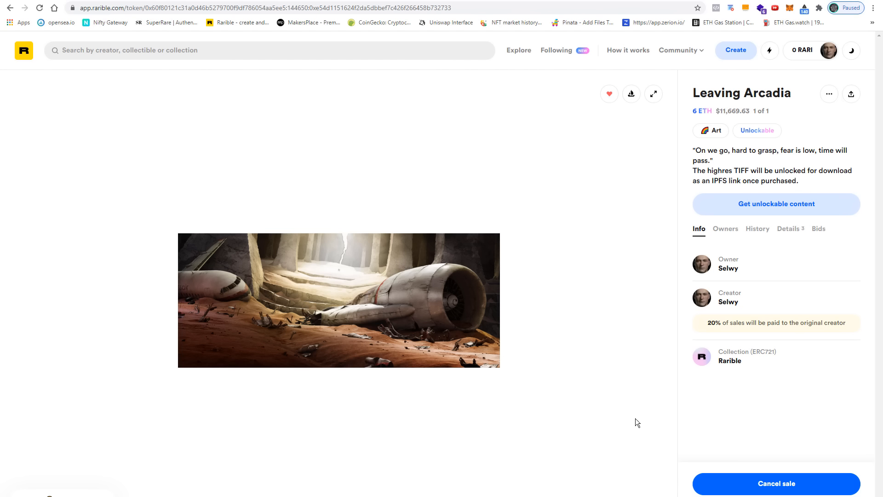
mouse_move(742, 368)
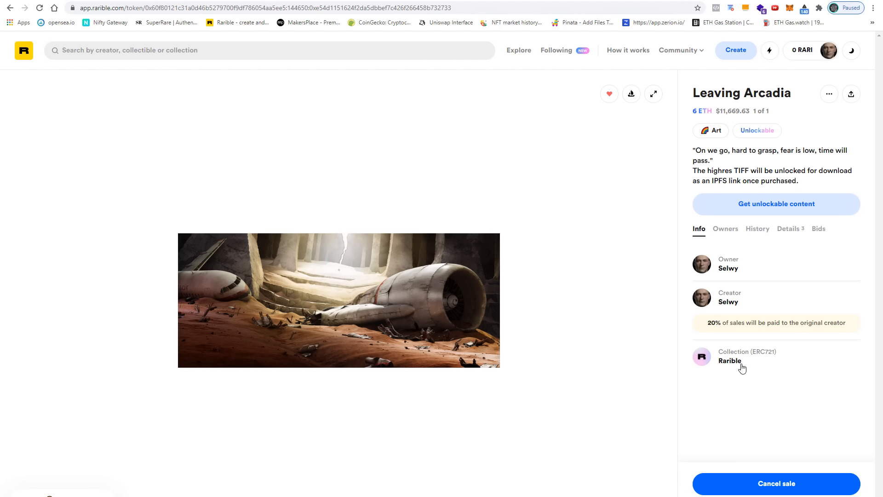
mouse_move(782, 401)
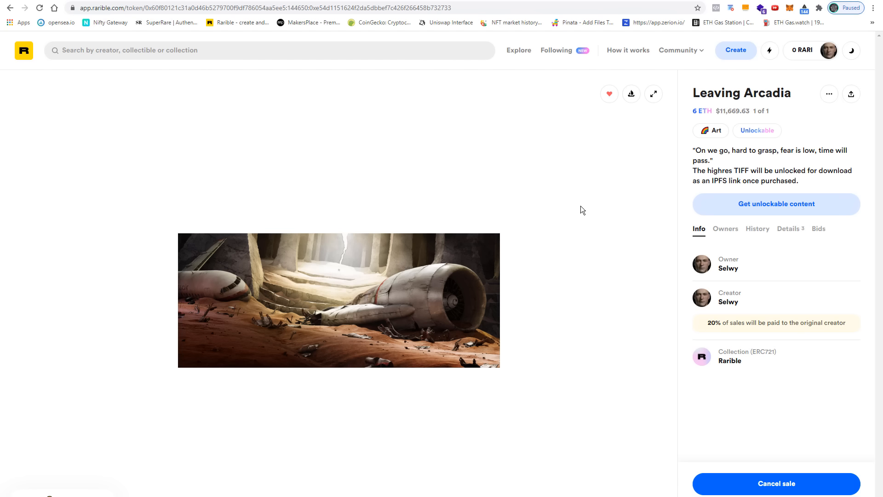
mouse_move(631, 93)
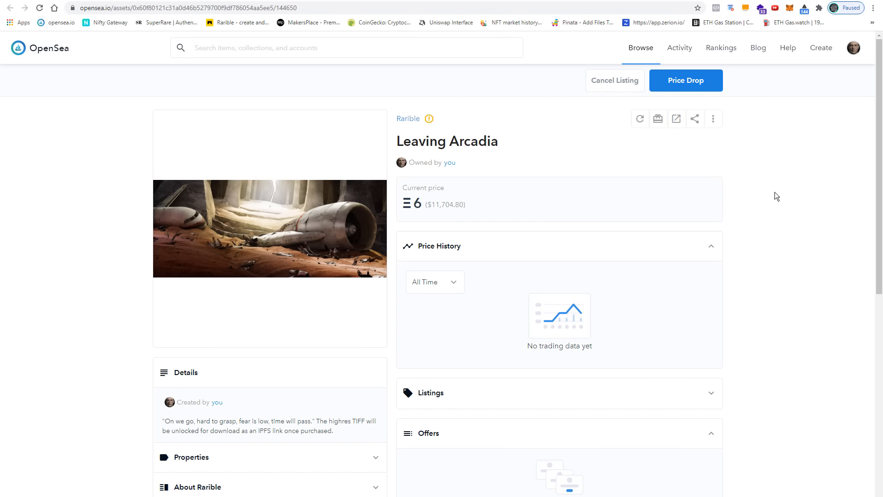
mouse_move(412, 123)
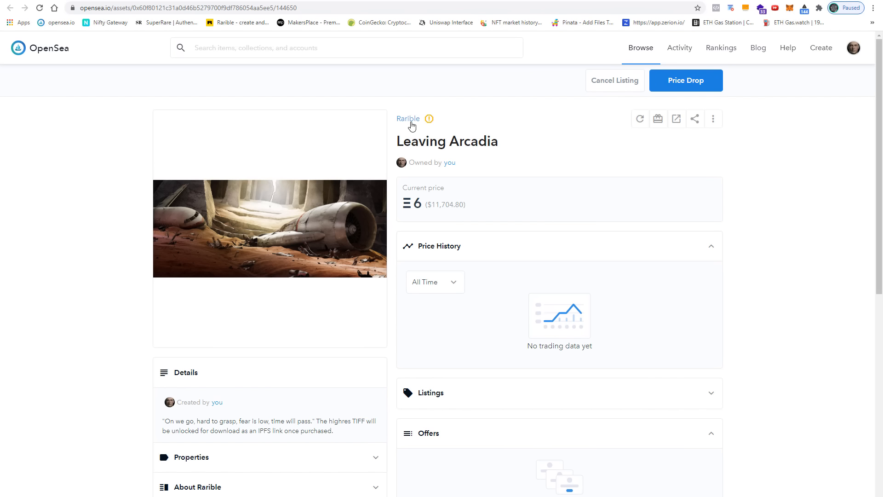
mouse_move(453, 142)
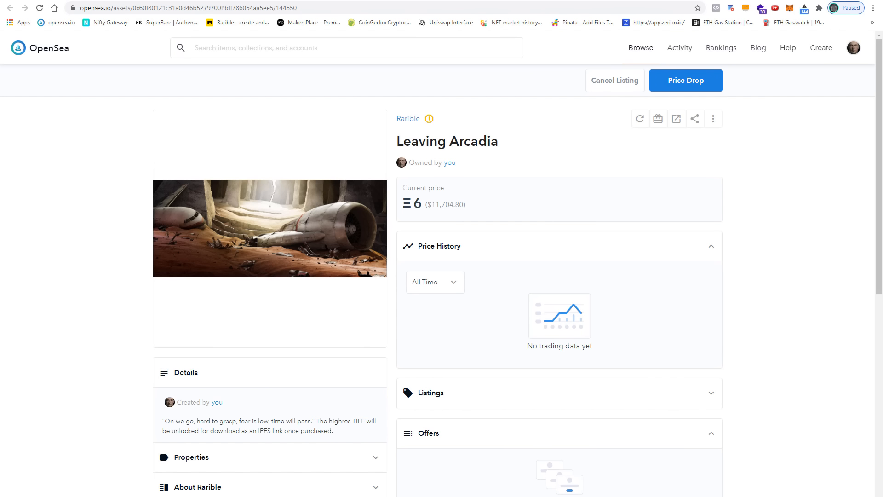
mouse_move(774, 201)
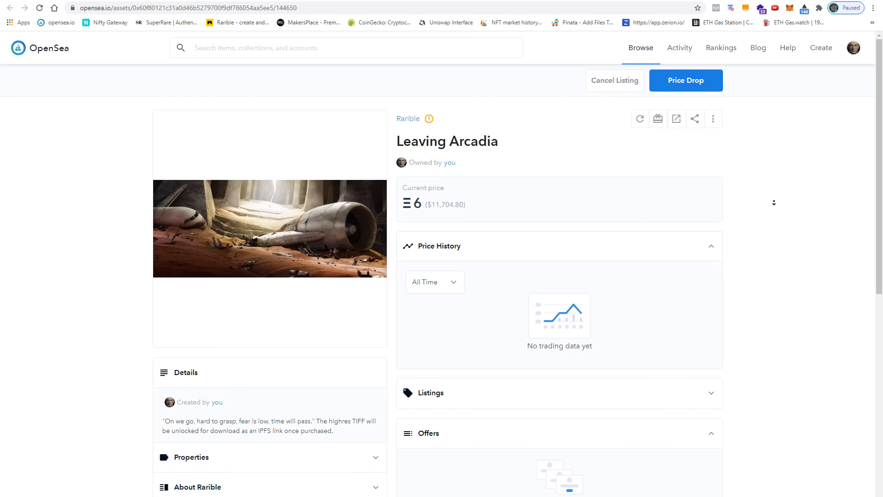
Step: Scroll OpenSea's Leaving Arcadia page down to the trading history with the 6 ETH listing
scroll(down, 3)
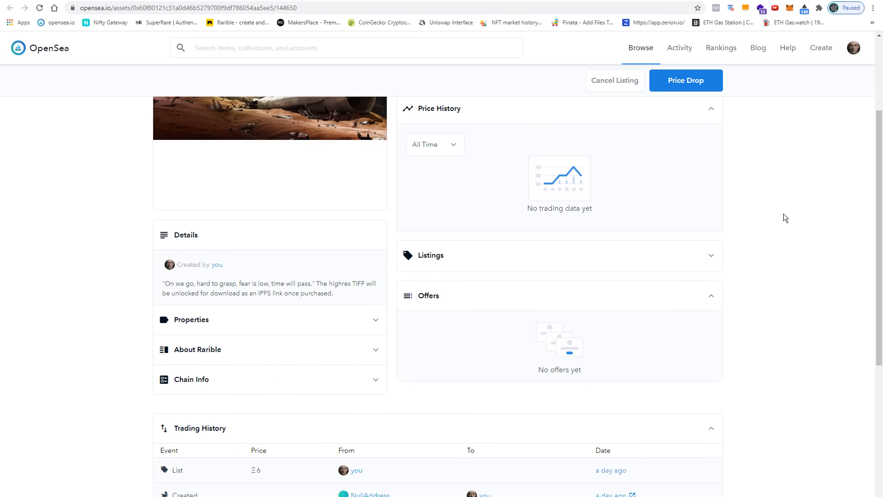
scroll(down, 3)
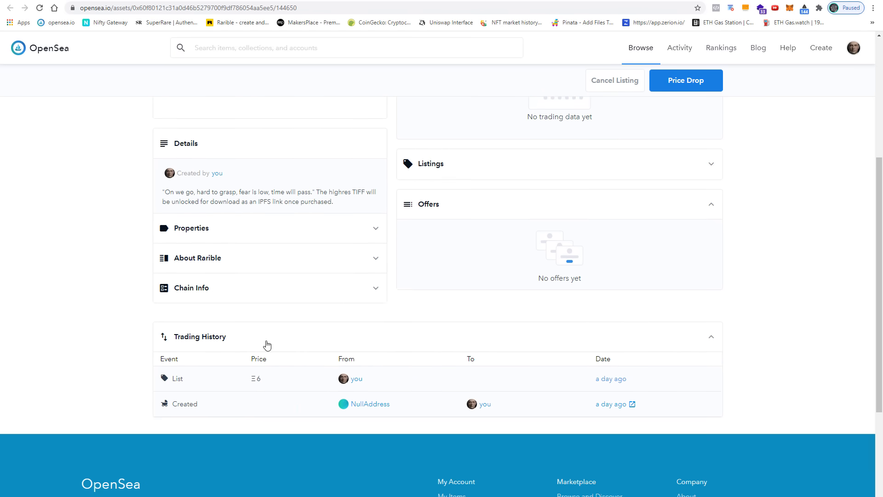
mouse_move(204, 414)
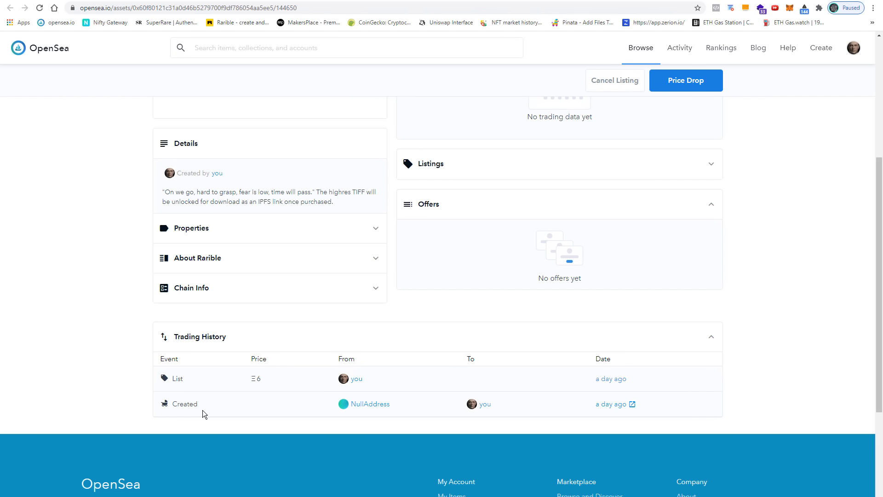
mouse_move(191, 383)
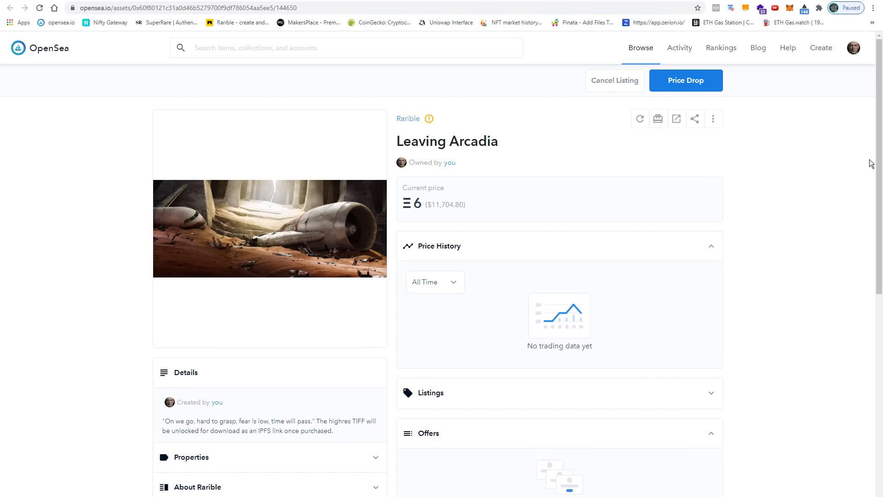
mouse_move(831, 259)
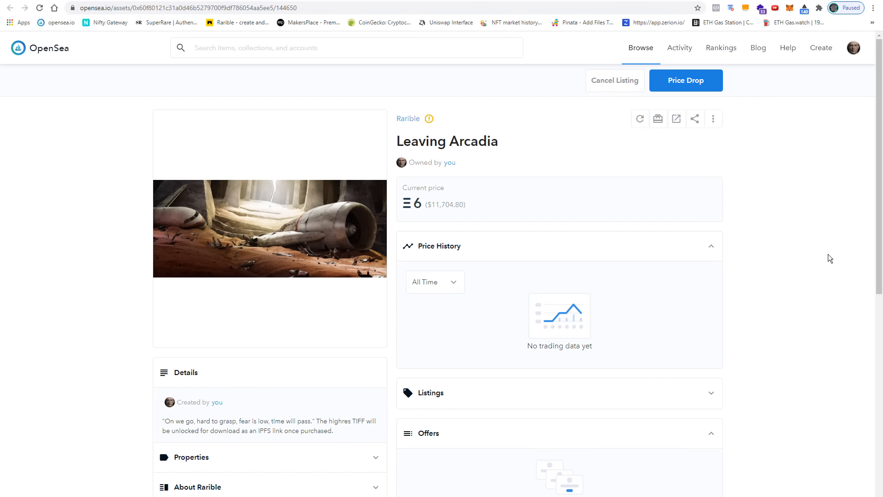